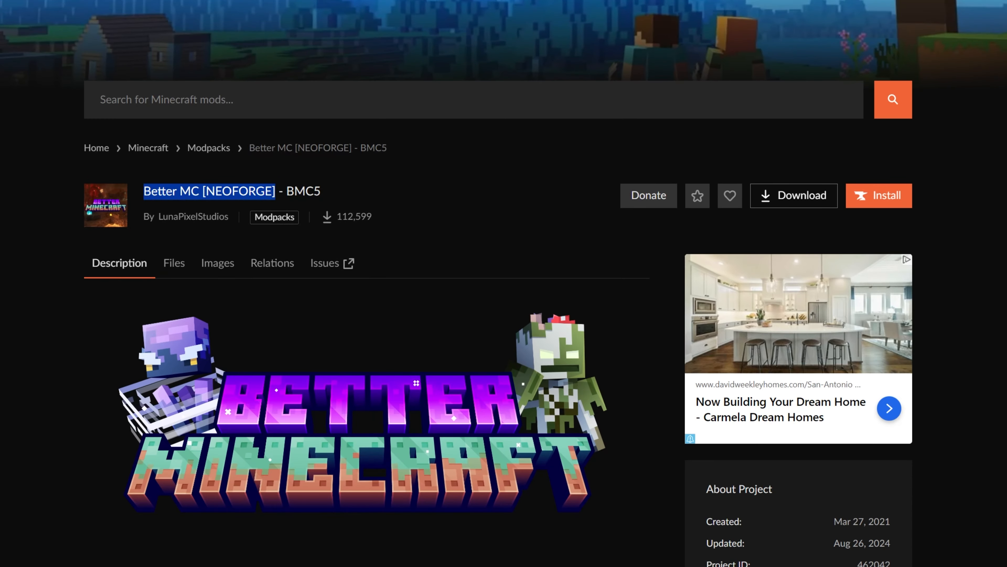
- Download the CurseForge Windows installer from the guide article and save it to Downloads
left_click(360, 205)
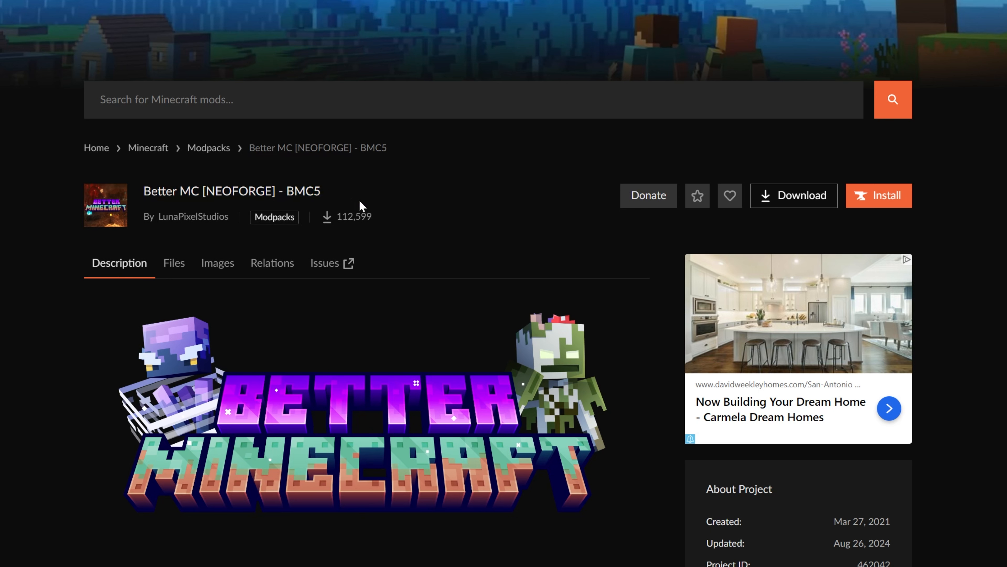
mouse_move(405, 227)
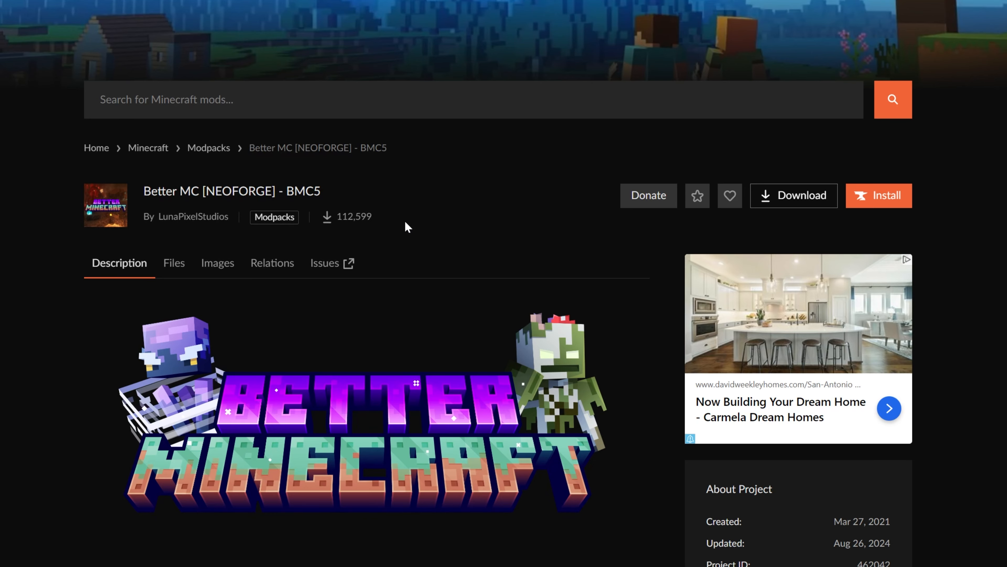
scroll("down", 3)
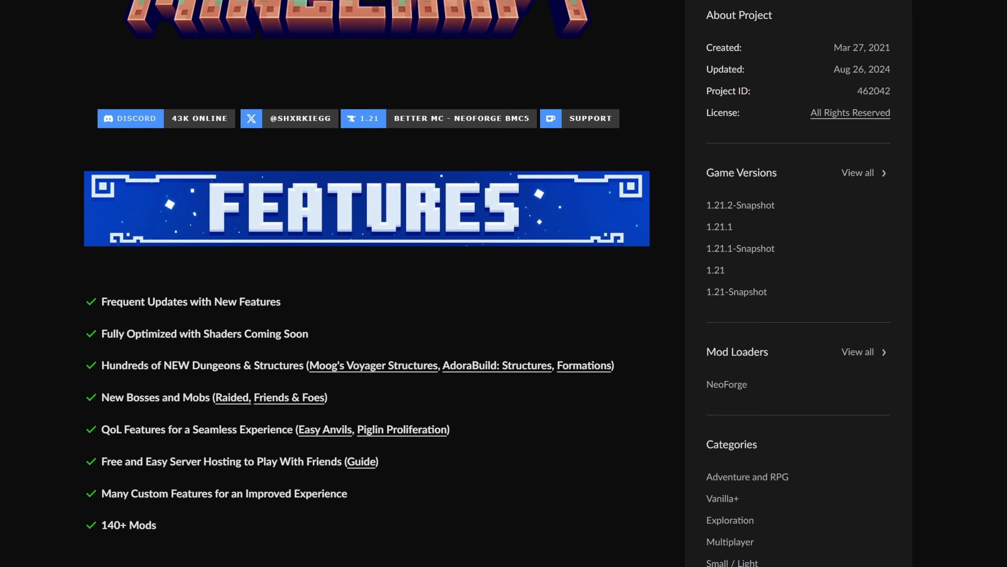
scroll("up", 3)
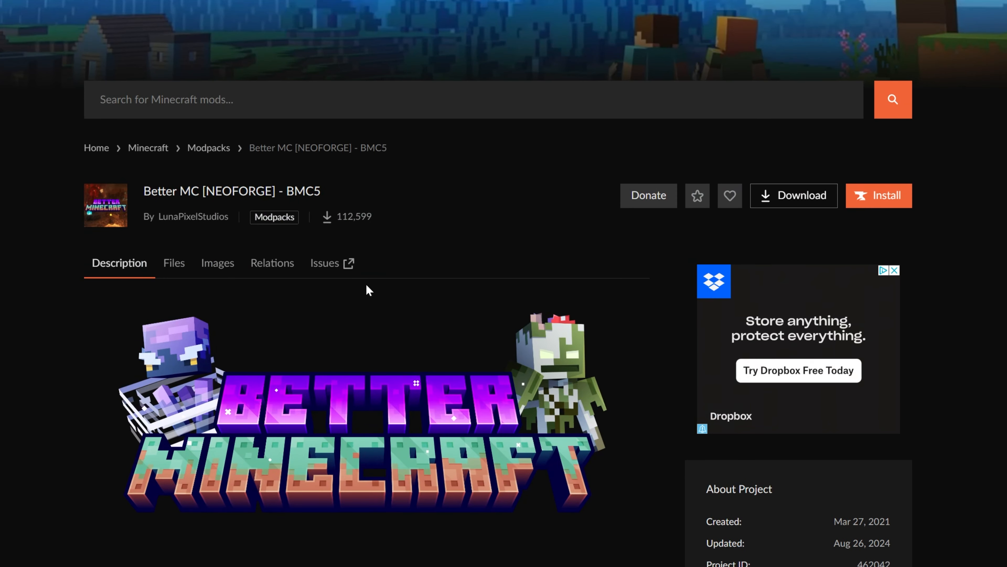
mouse_move(385, 254)
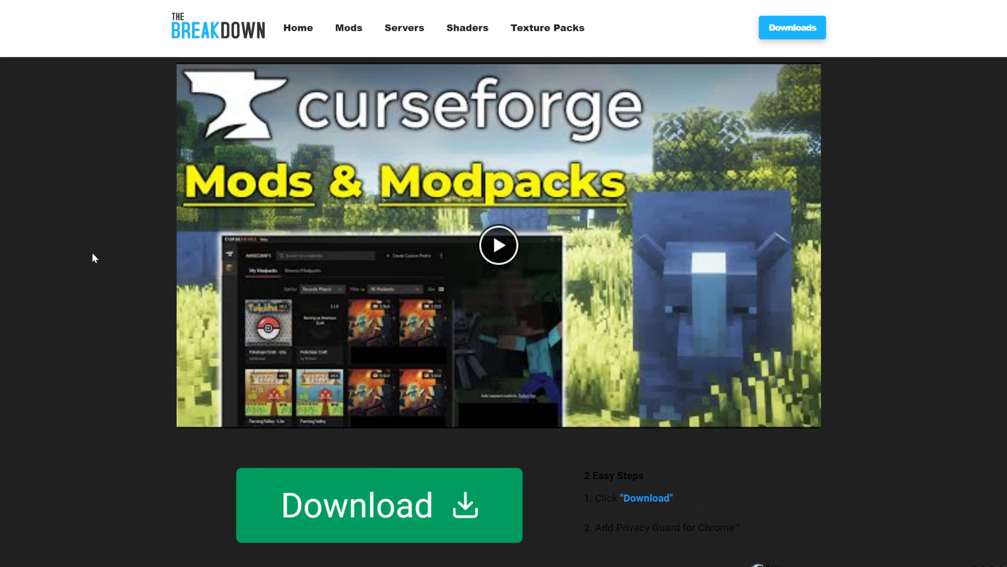
scroll("down", 3)
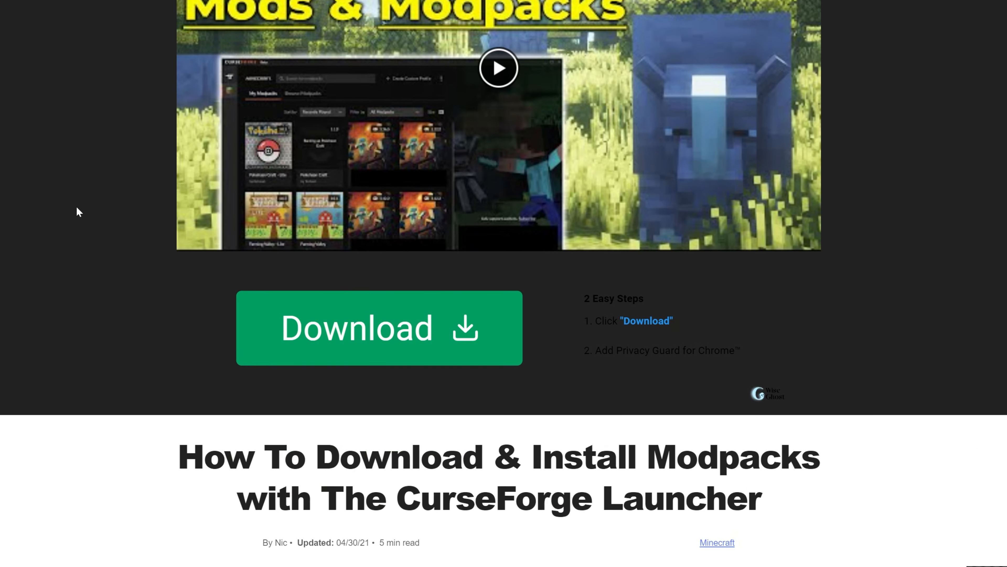
scroll("down", 3)
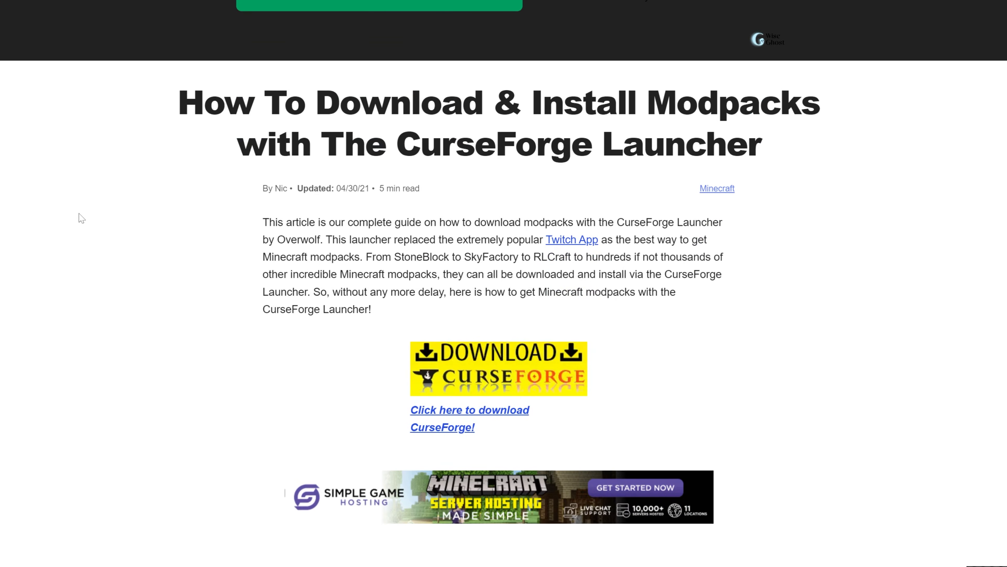
scroll("down", 3)
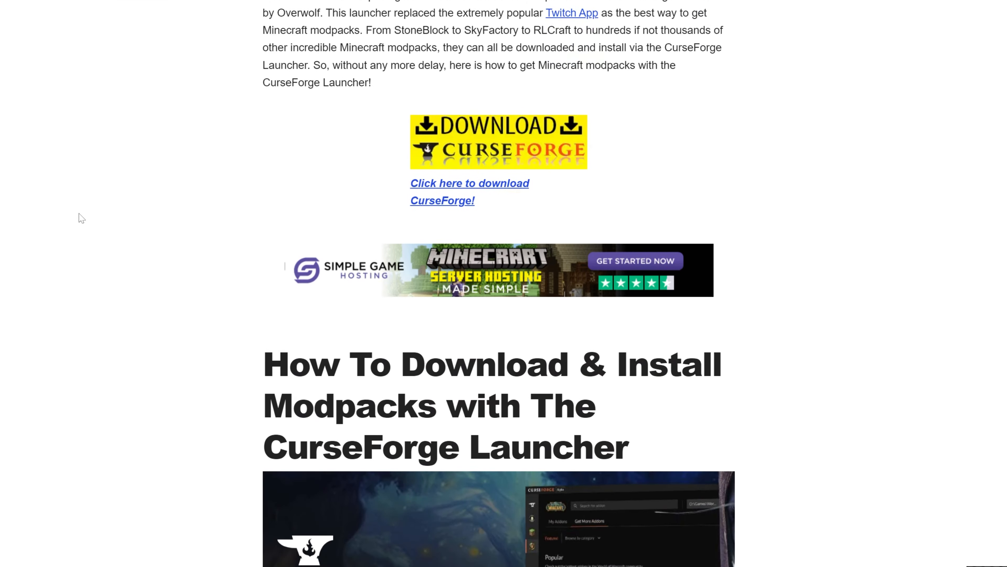
scroll("up", 3)
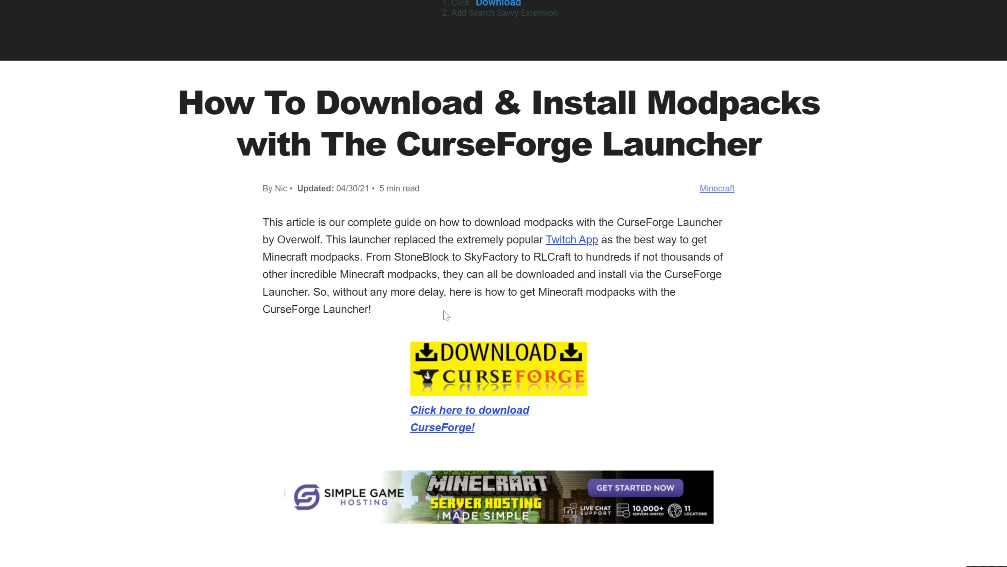
scroll("down", 3)
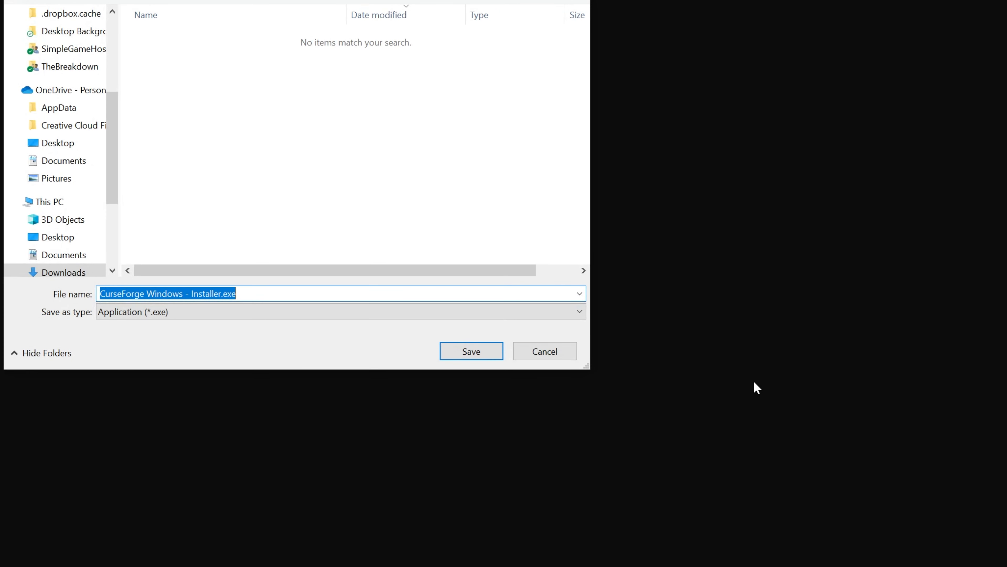
mouse_move(491, 367)
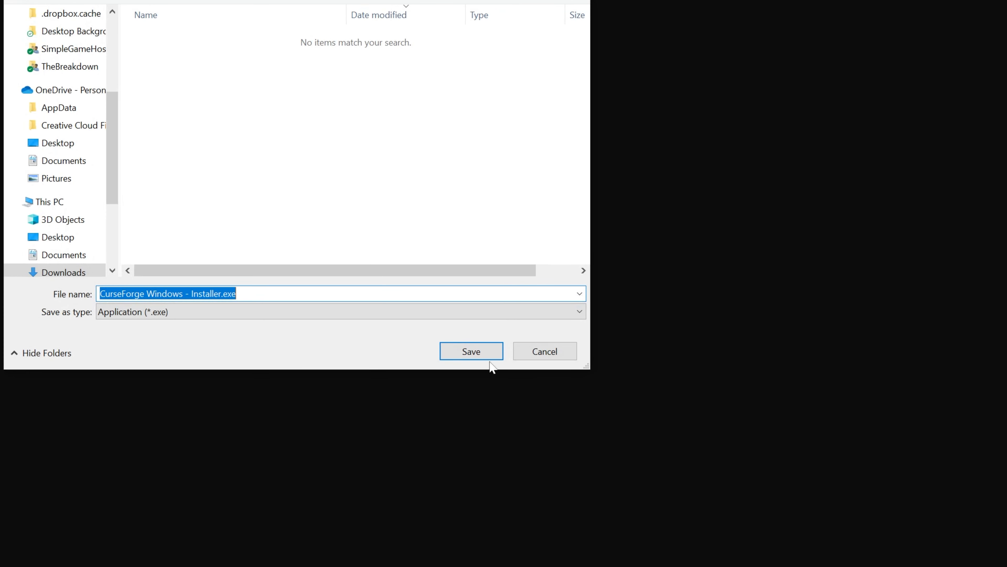
left_click(471, 351)
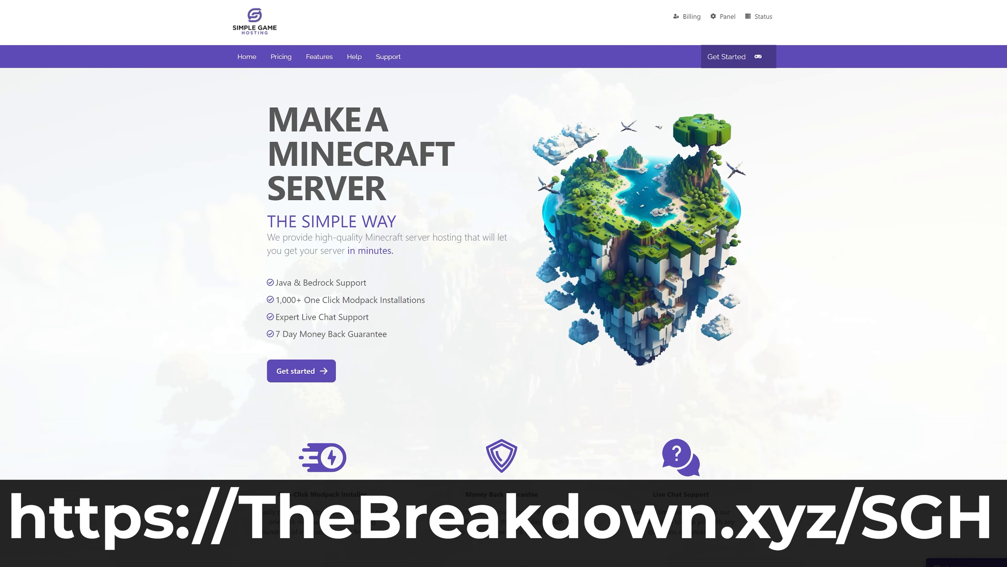
- Browse Simple Game Hosting's modpacks for Pixelmon and reach the server control panel Console
scroll("down", 3)
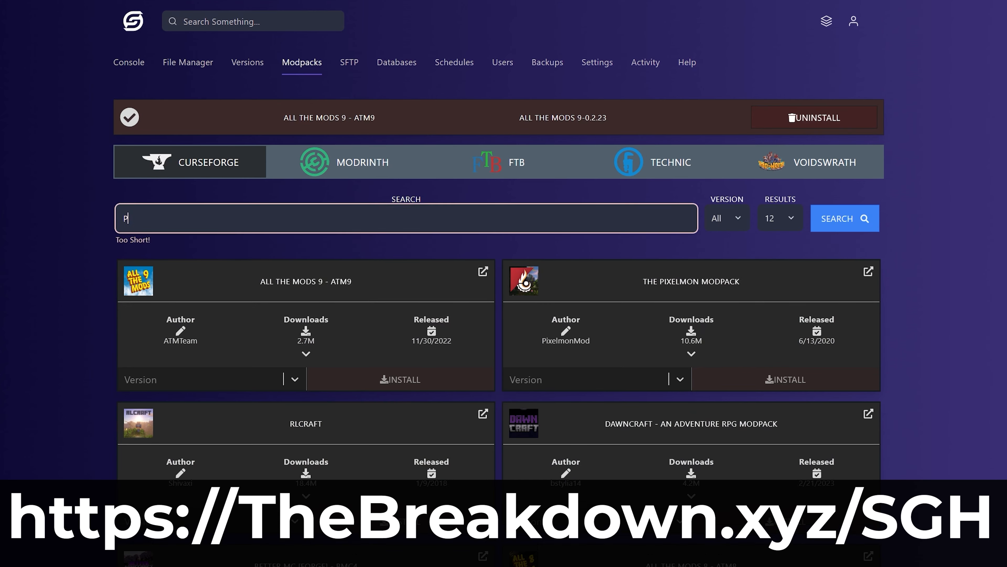
type("Pixelmon")
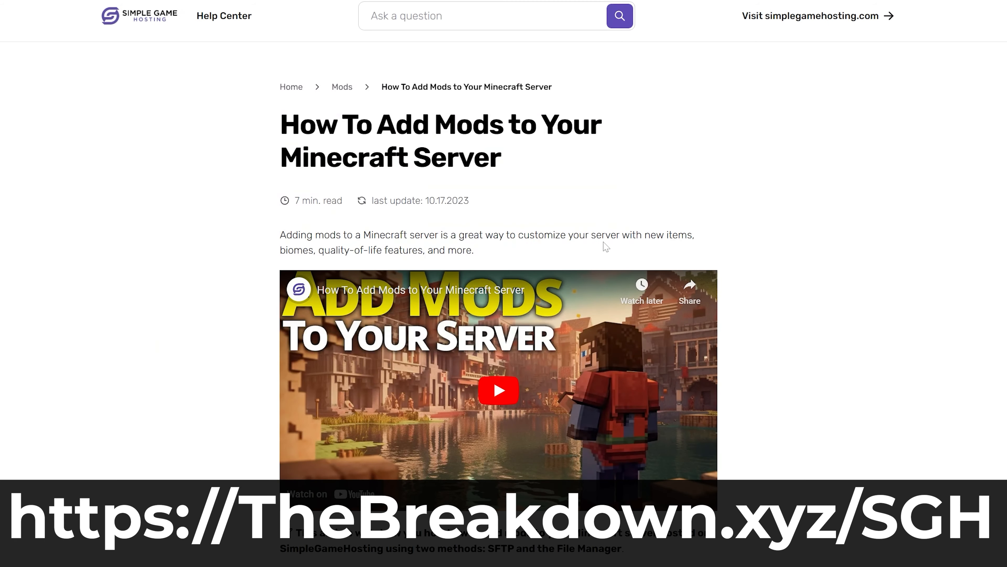
scroll("down", 3)
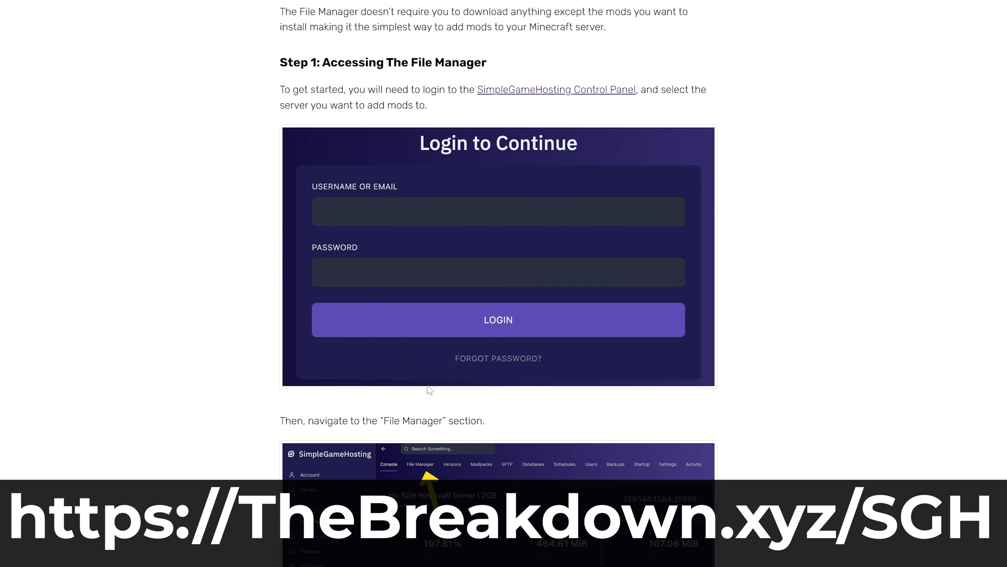
left_click(488, 170)
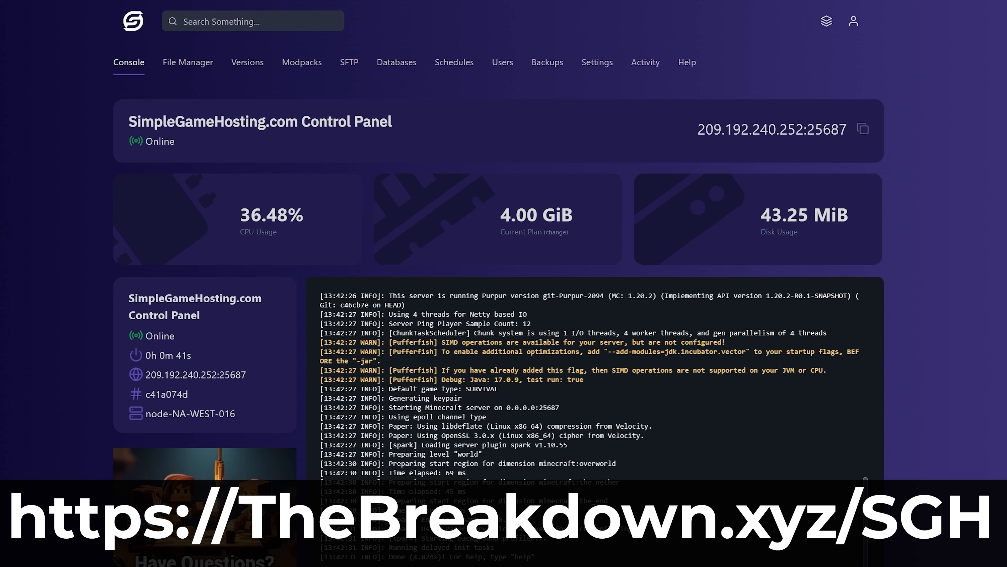
mouse_move(227, 252)
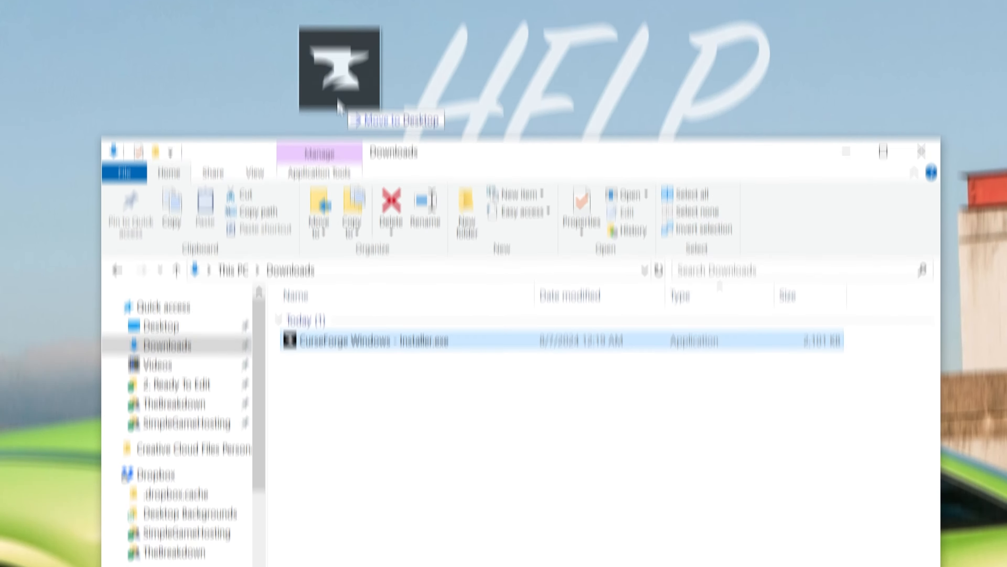
- Run CurseForge Windows - Installer.exe, accept the terms and install to the default folder
double_click(371, 341)
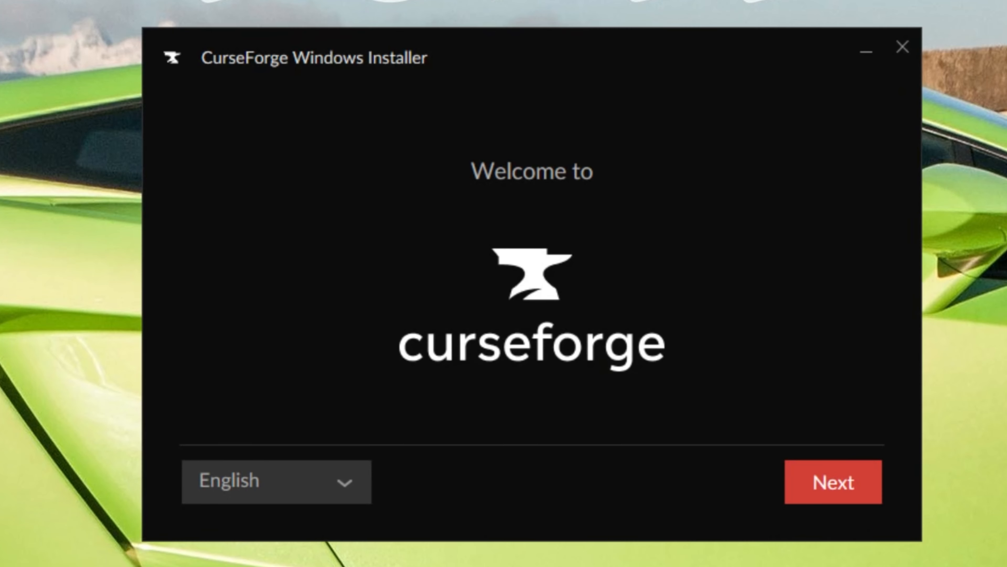
mouse_move(286, 95)
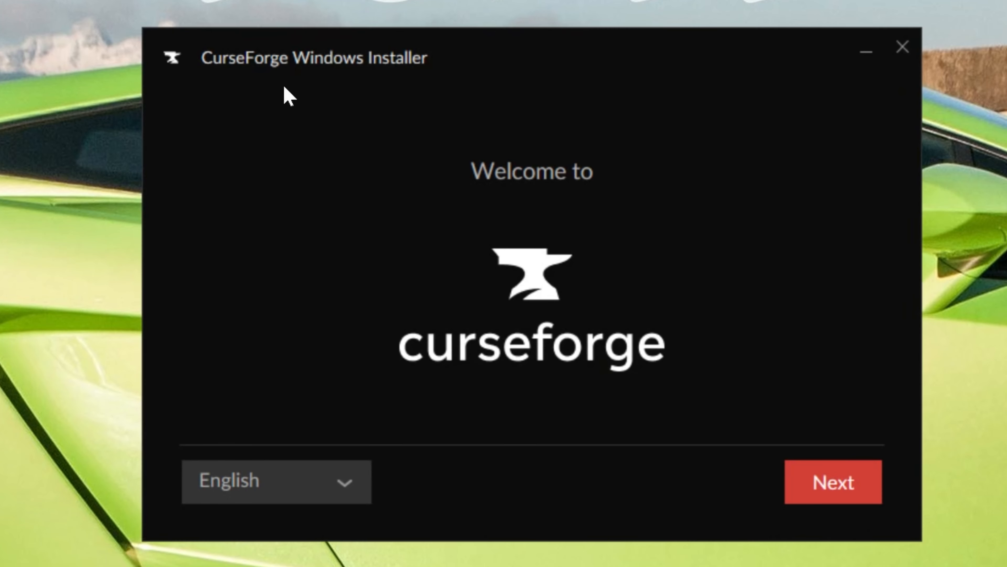
mouse_move(833, 481)
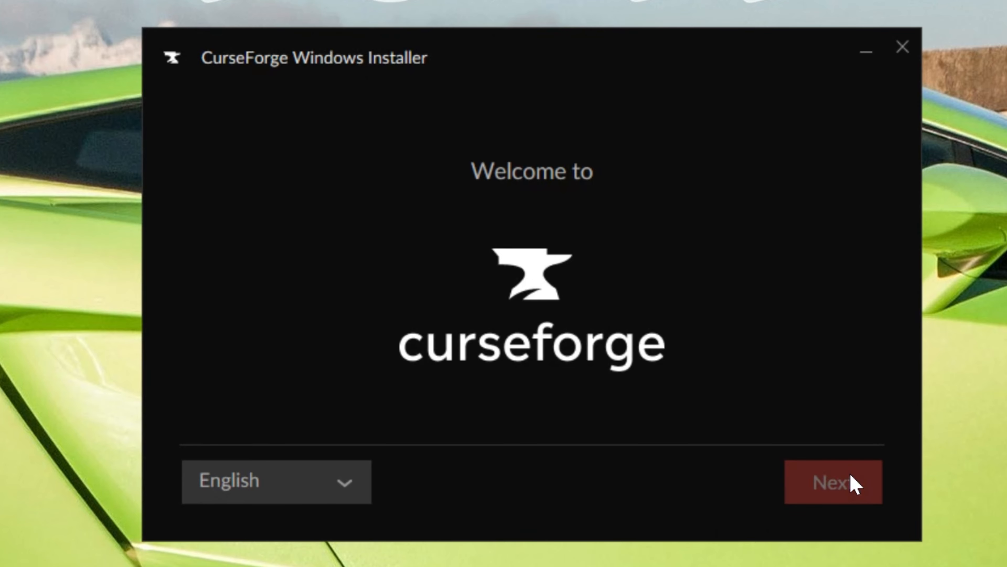
left_click(833, 481)
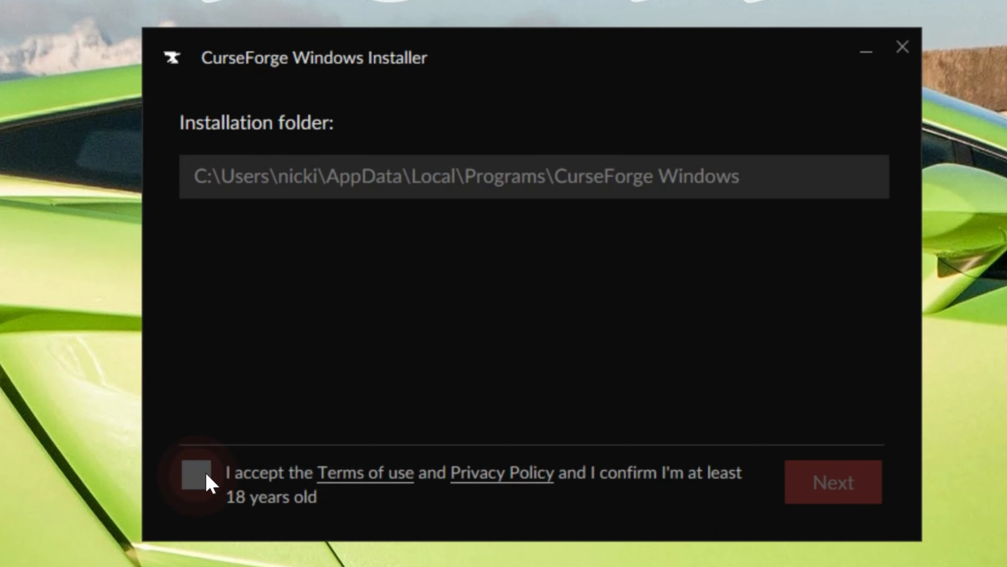
left_click(833, 481)
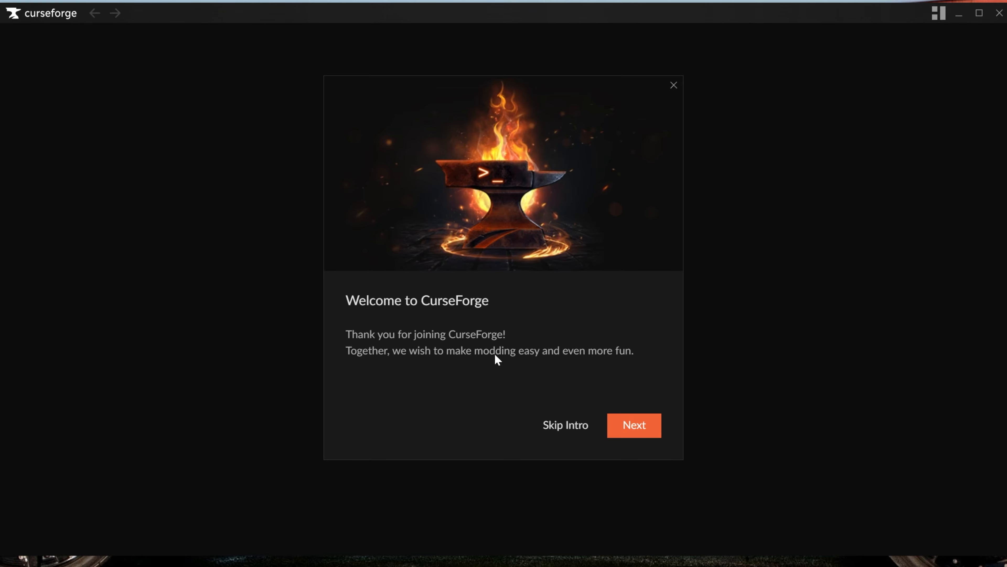
- Advance through the welcome, privacy and support pages and get started with CurseForge
left_click(633, 425)
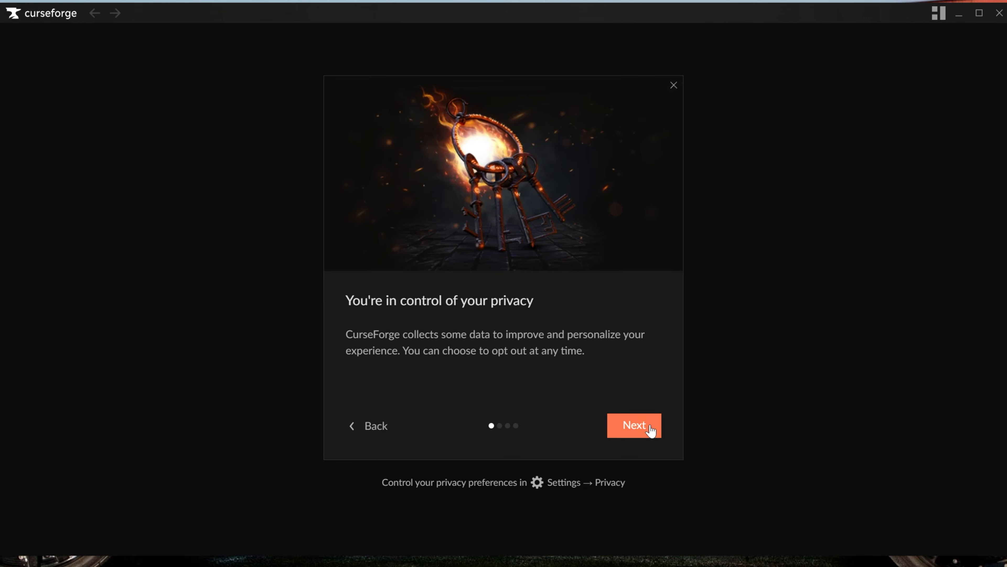
left_click(634, 425)
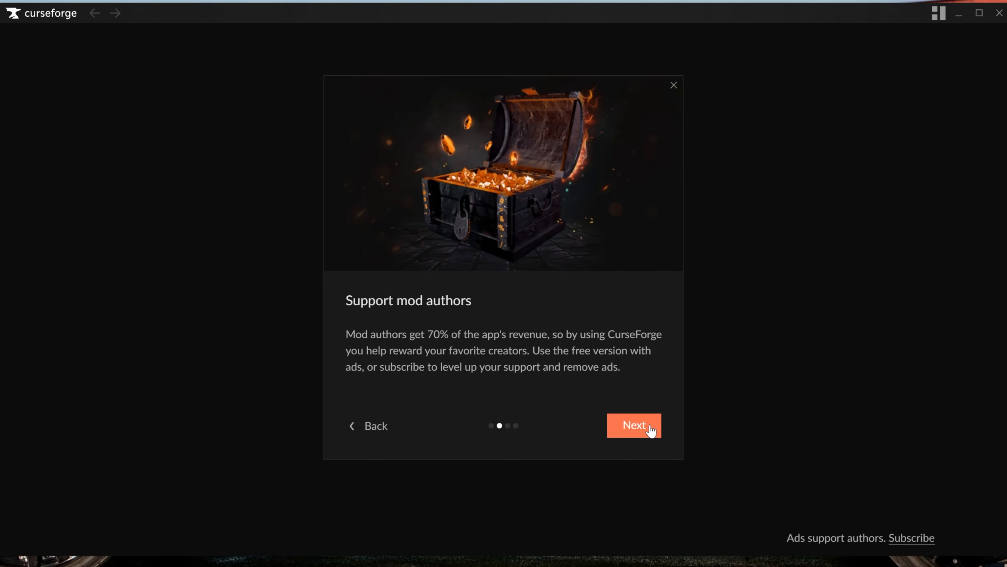
left_click(634, 425)
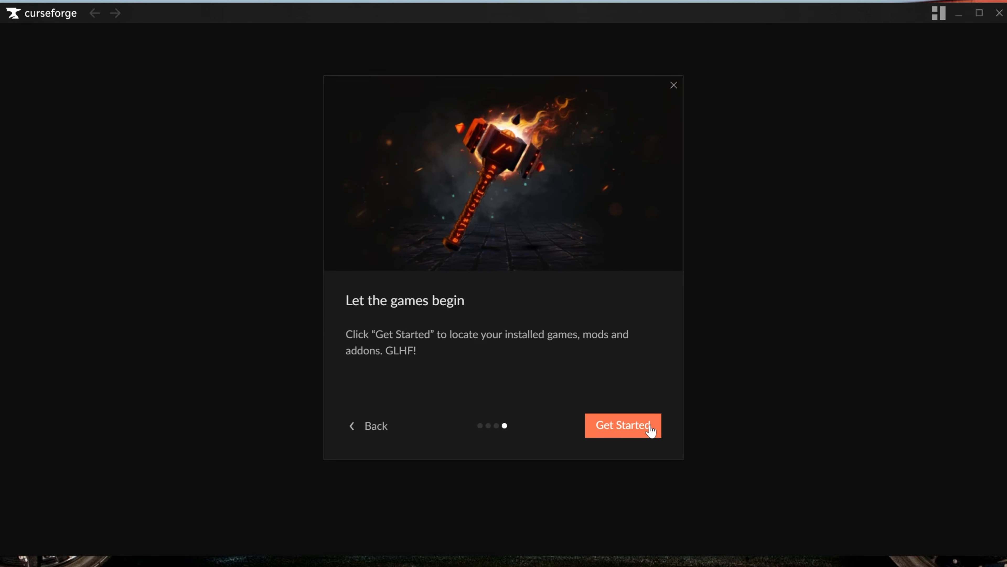
mouse_move(641, 429)
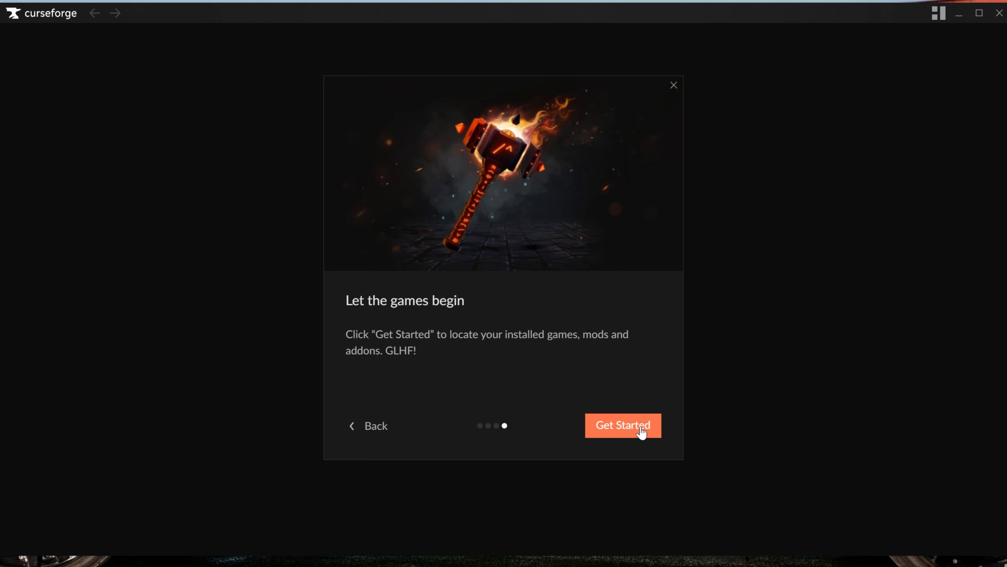
left_click(622, 425)
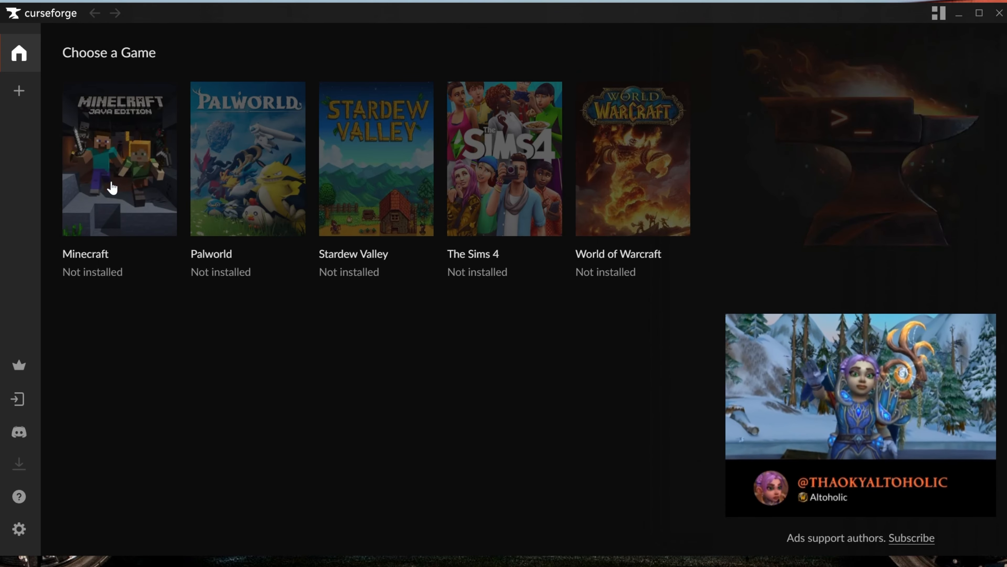
- Choose Minecraft and set it up with the Standard (Recommended) modding folder
left_click(119, 159)
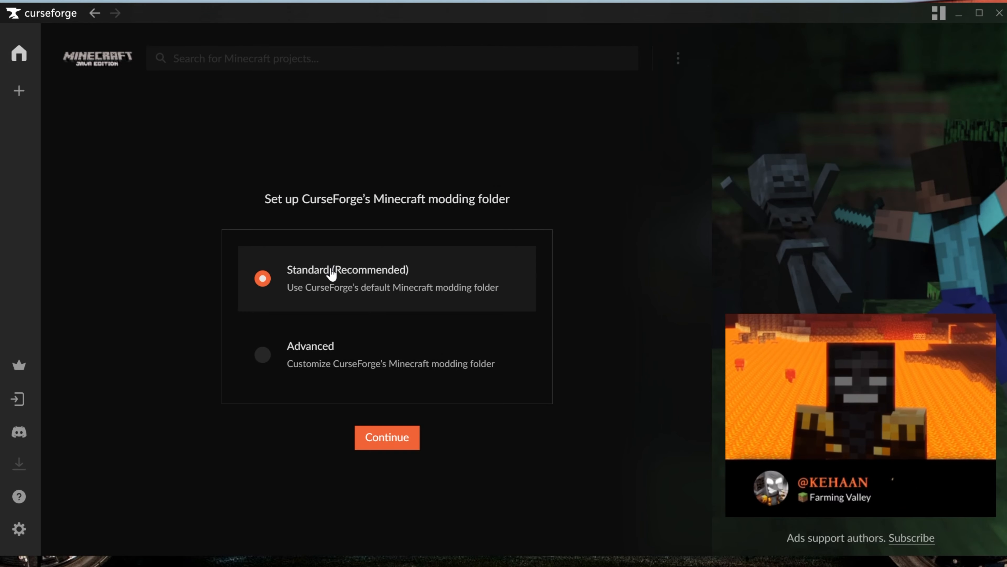
left_click(386, 438)
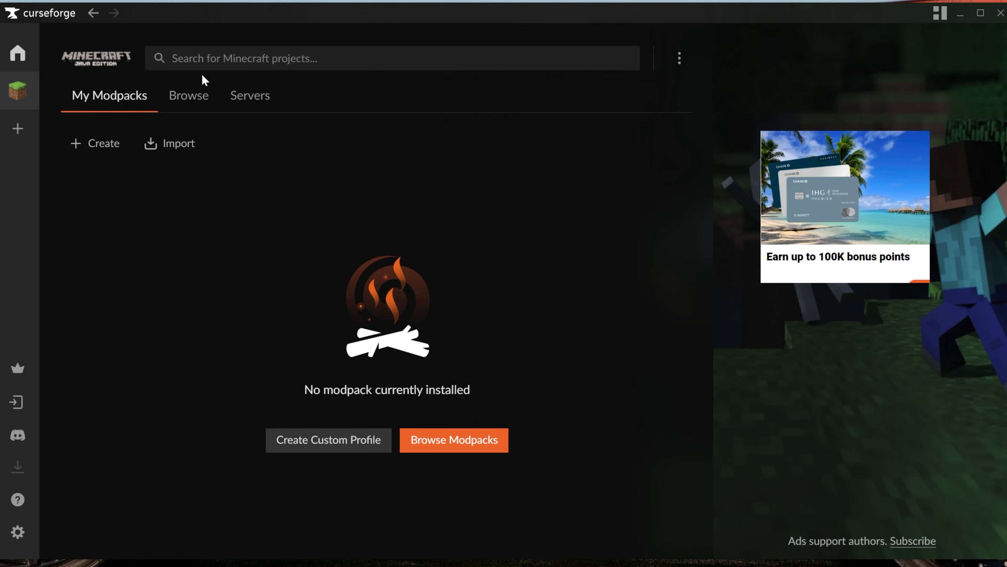
- Search Minecraft projects for 'bmc5' to list the Better MC [NEOFORGE] - BMC5 modpack
type("bmc5")
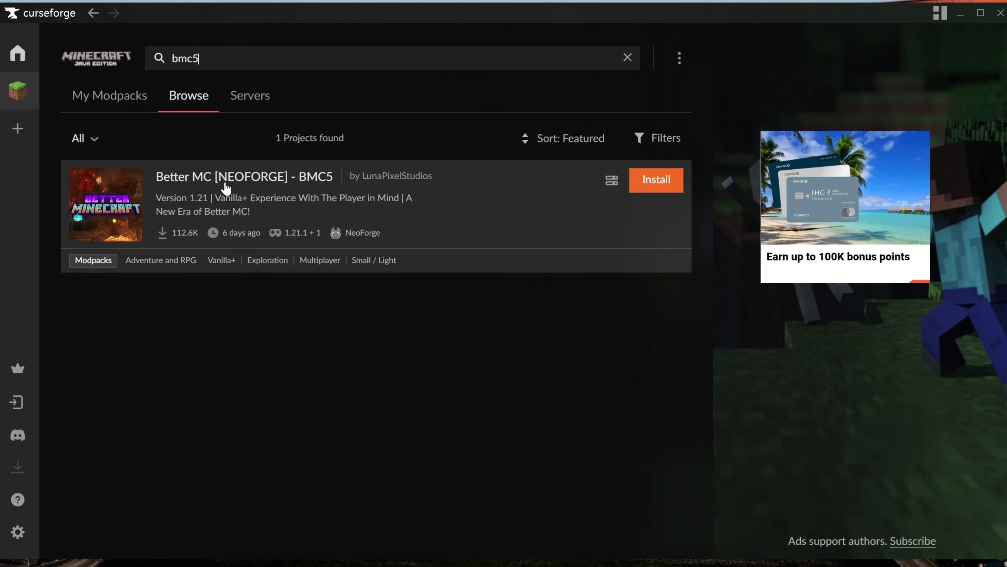
mouse_move(375, 198)
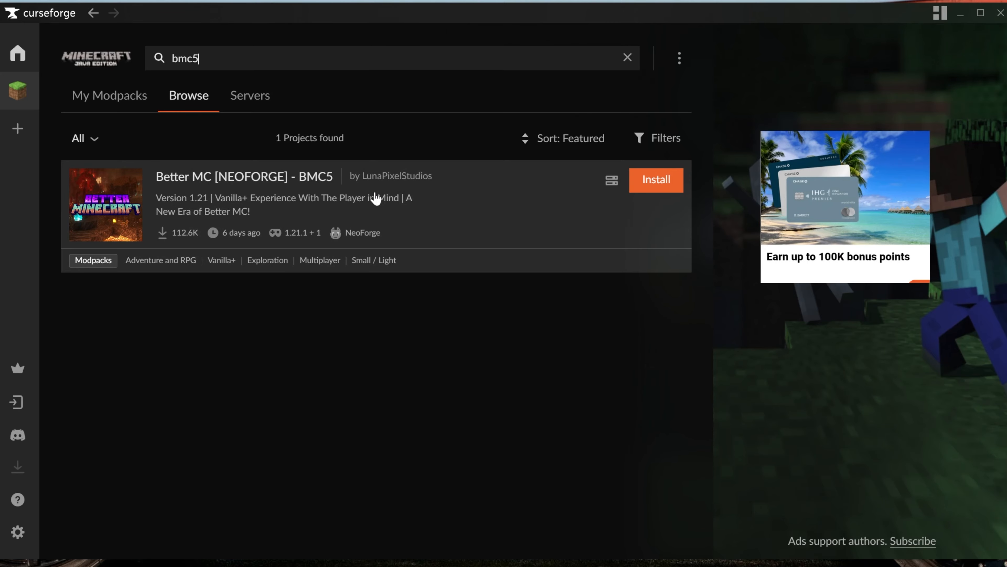
- Install the Better MC [NEOFORGE] - BMC5 modpack from the search result
left_click(655, 180)
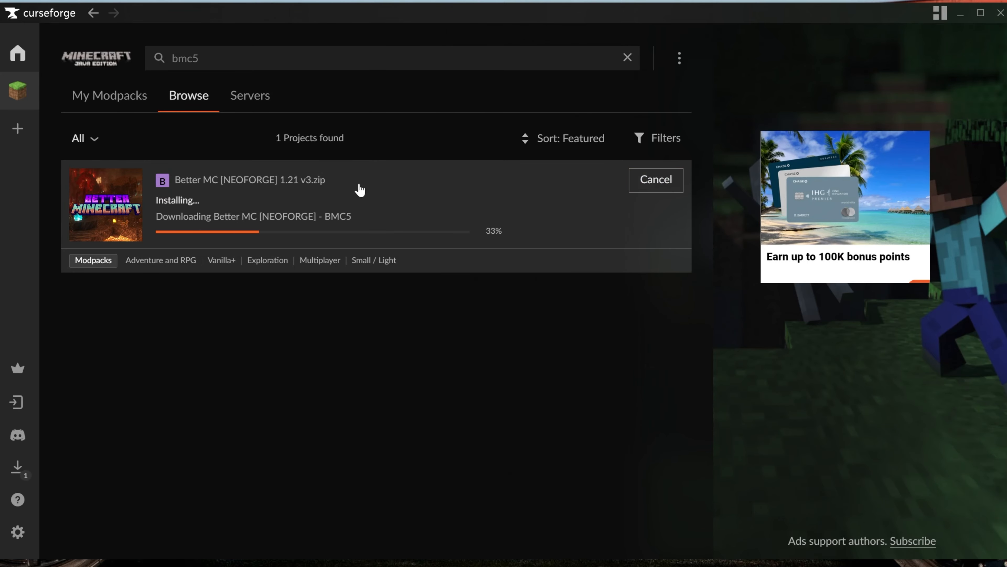
mouse_move(504, 194)
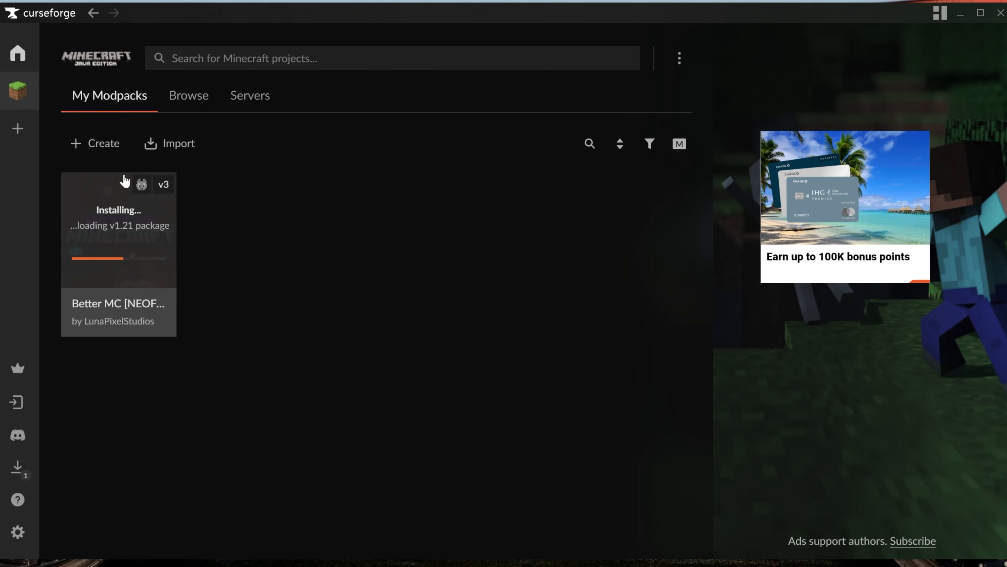
mouse_move(289, 262)
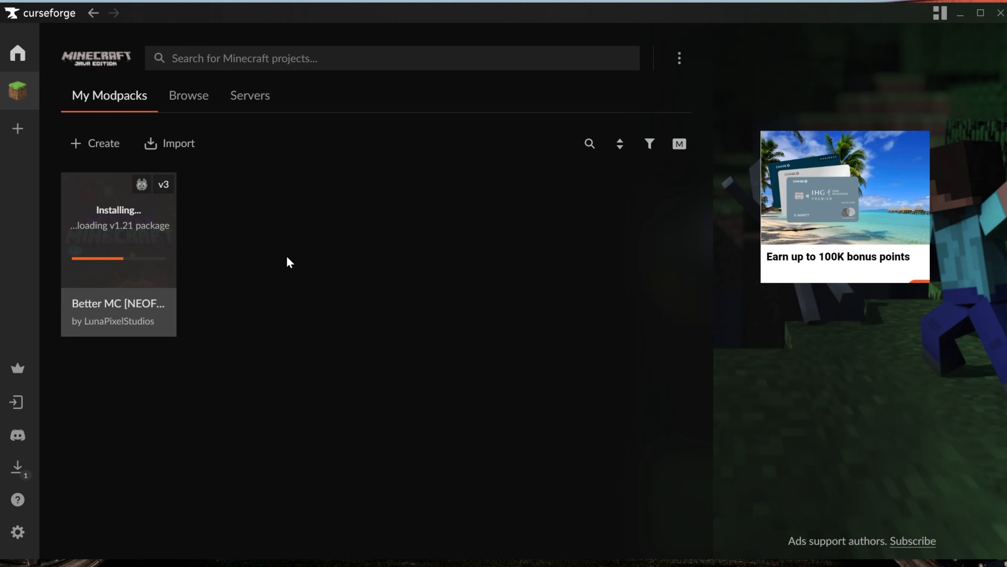
mouse_move(257, 298)
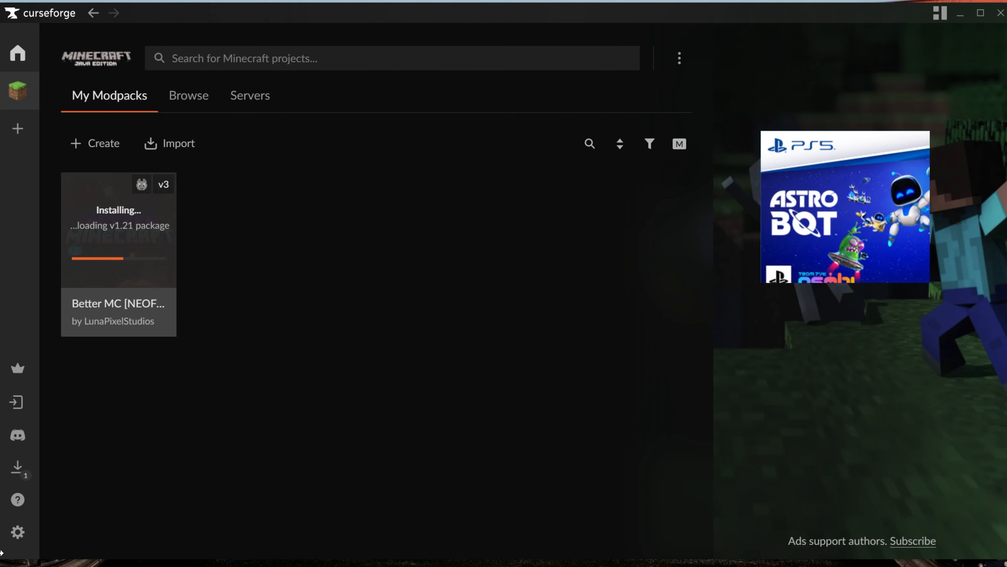
mouse_move(17, 531)
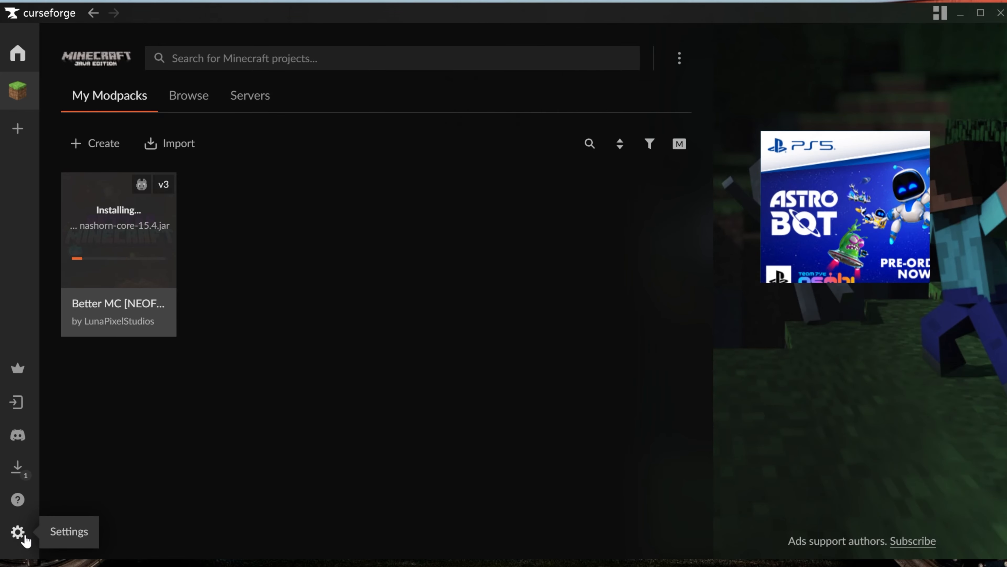
- Set Minecraft's default allocated memory to 10208MB in the Java Settings
left_click(17, 531)
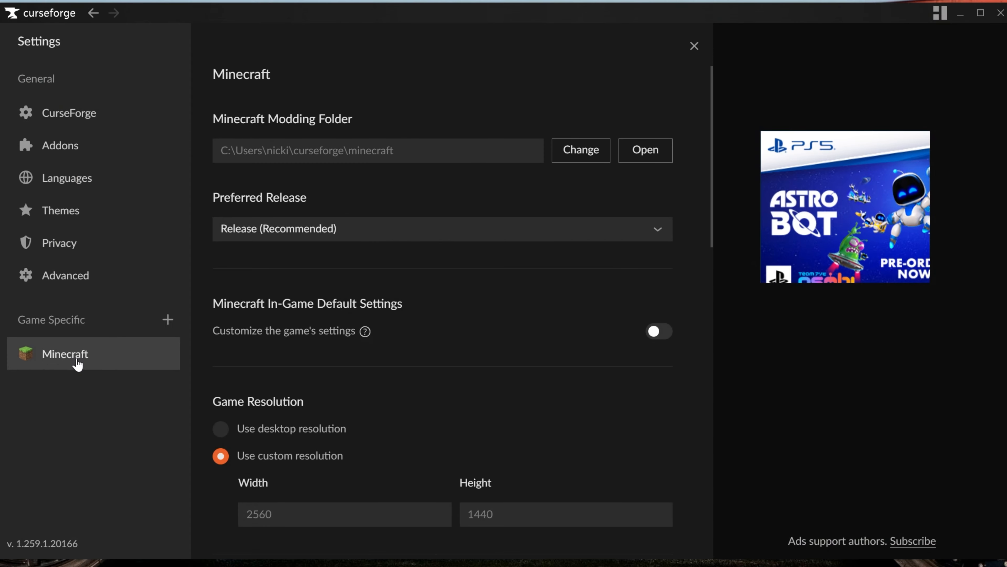
scroll("down", 3)
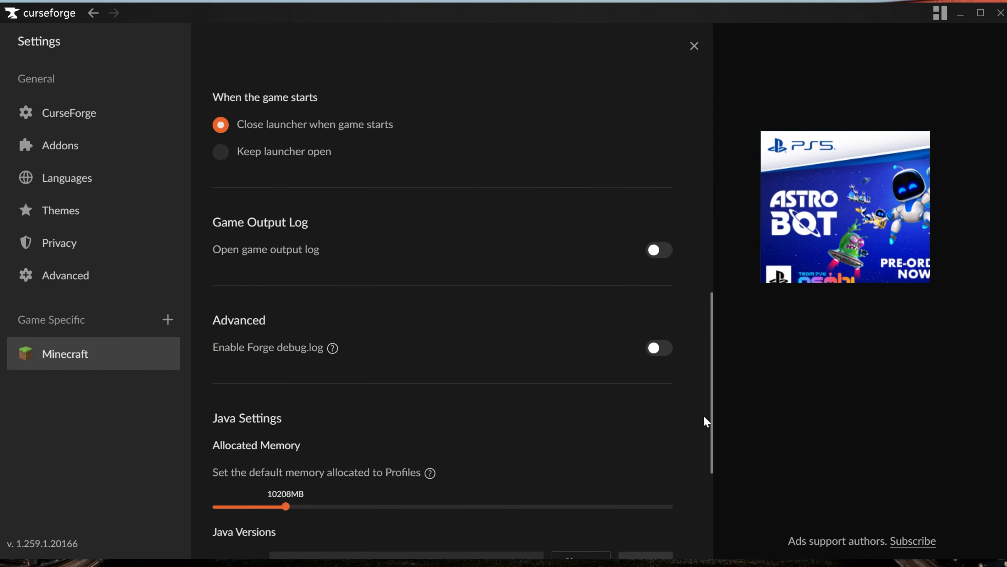
scroll("down", 3)
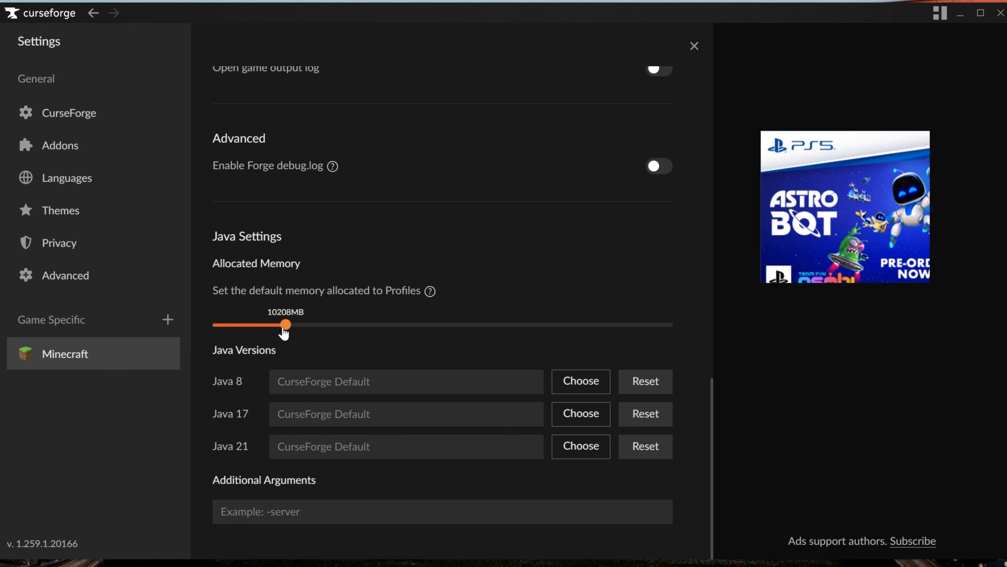
left_click_drag(285, 324, 269, 324)
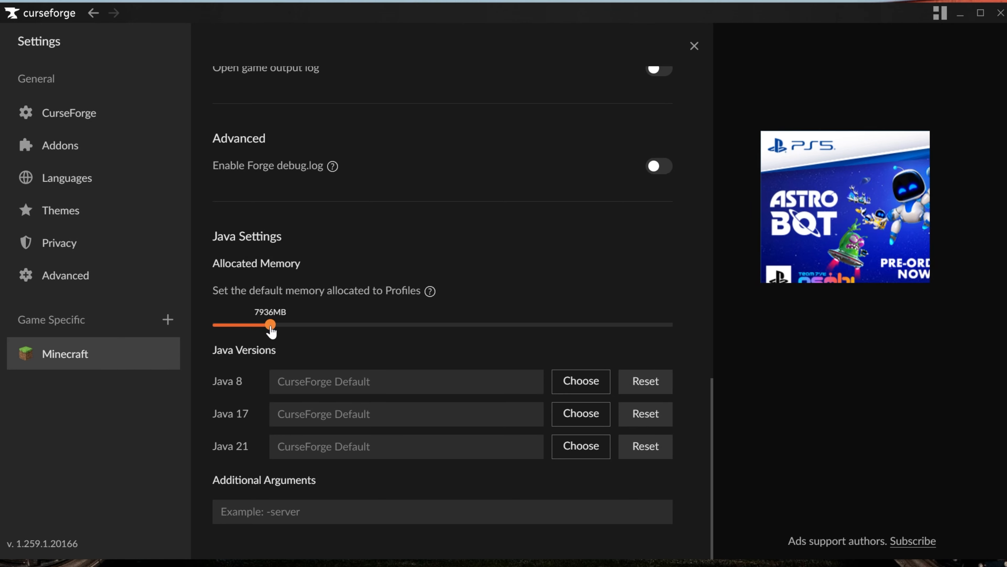
left_click_drag(269, 324, 258, 324)
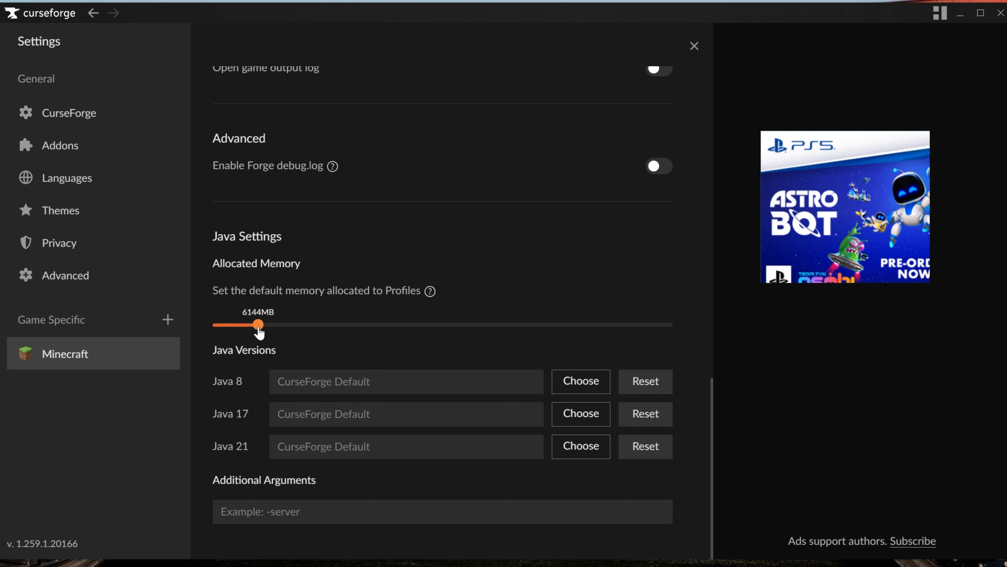
left_click_drag(255, 324, 261, 324)
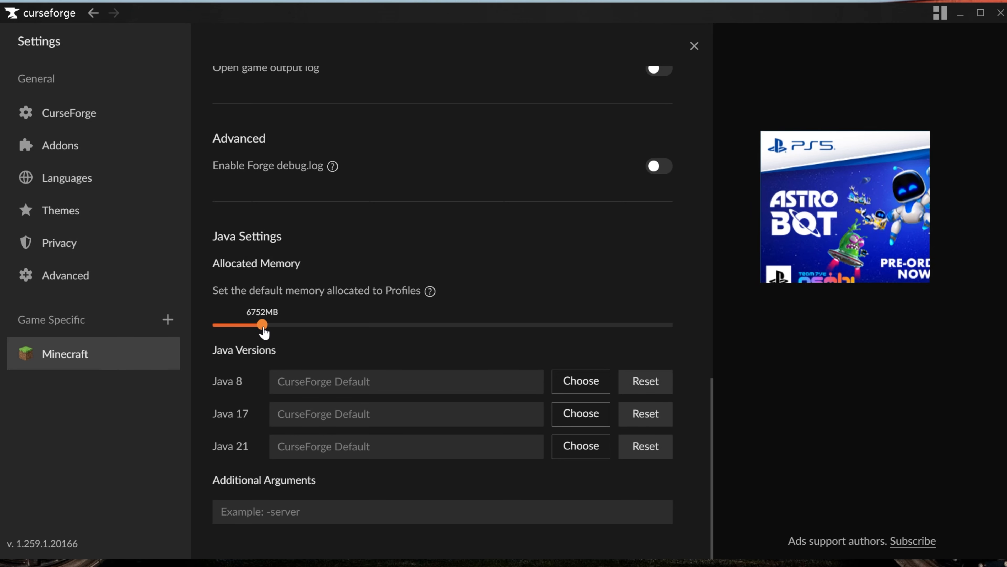
left_click_drag(262, 324, 269, 324)
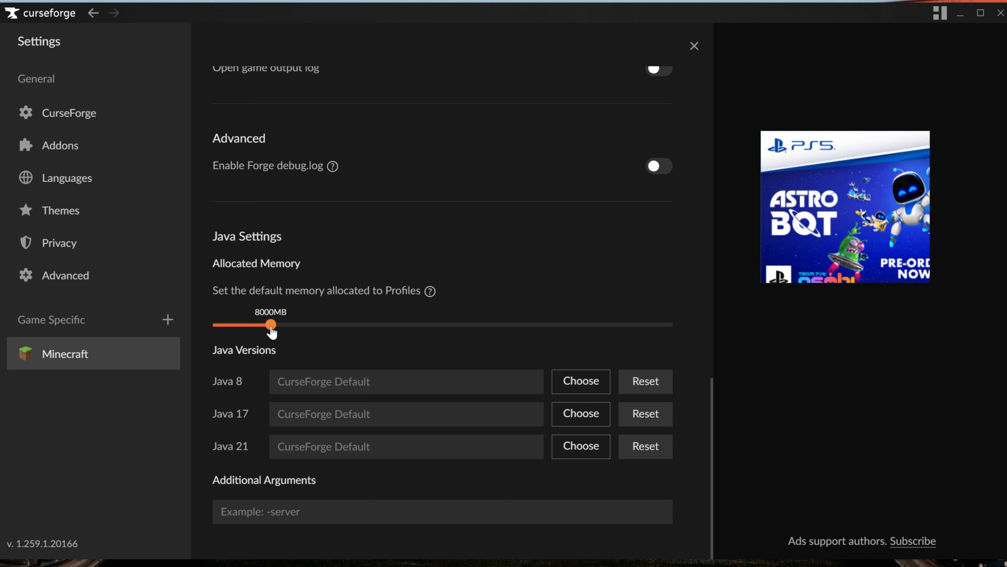
left_click_drag(269, 325, 283, 324)
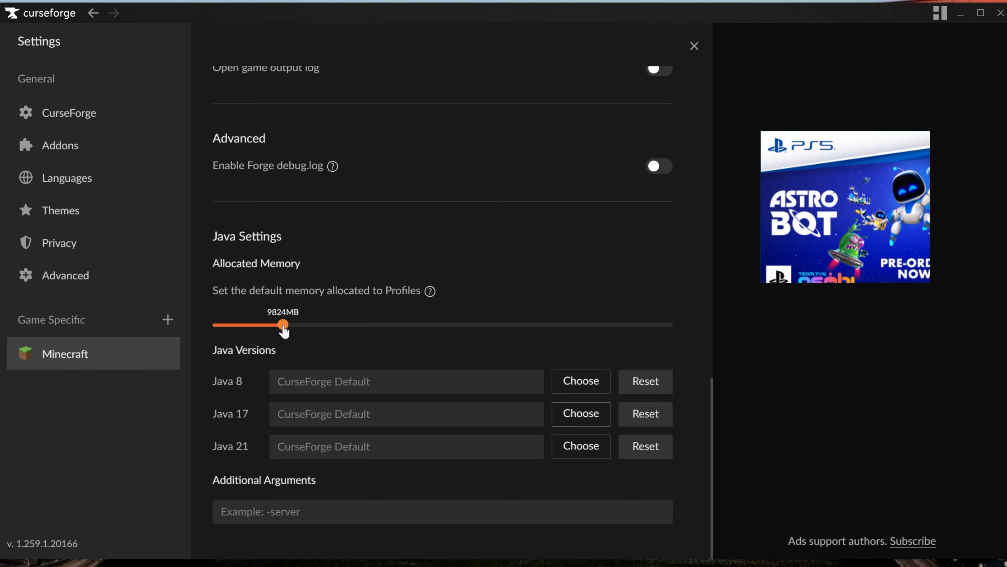
left_click_drag(283, 324, 286, 324)
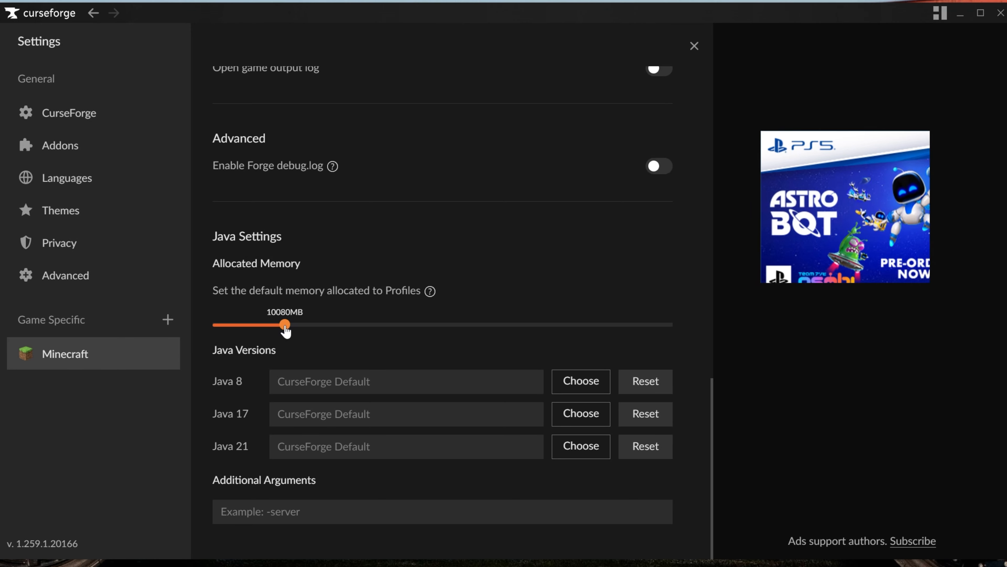
left_click_drag(286, 324, 287, 324)
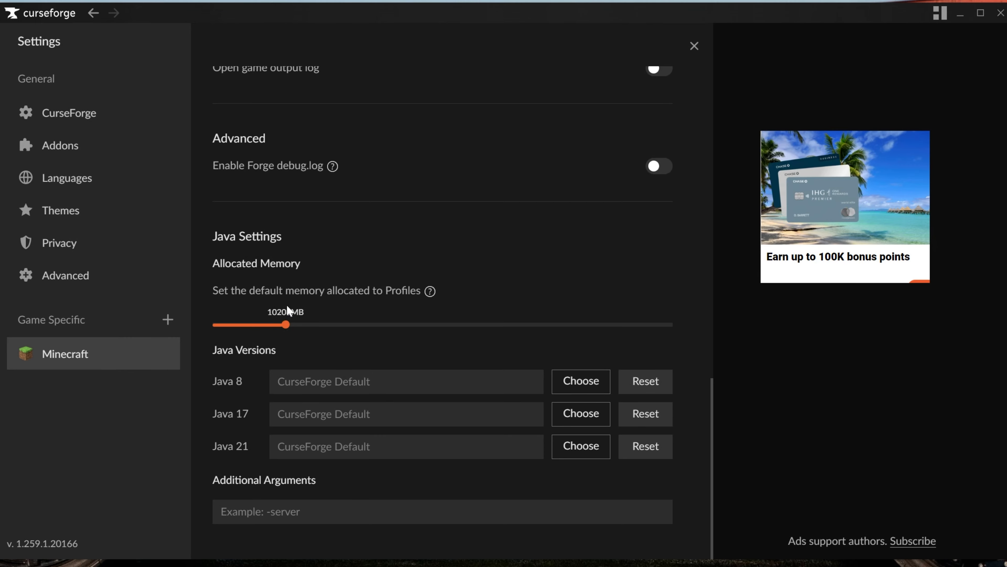
left_click_drag(279, 325, 284, 325)
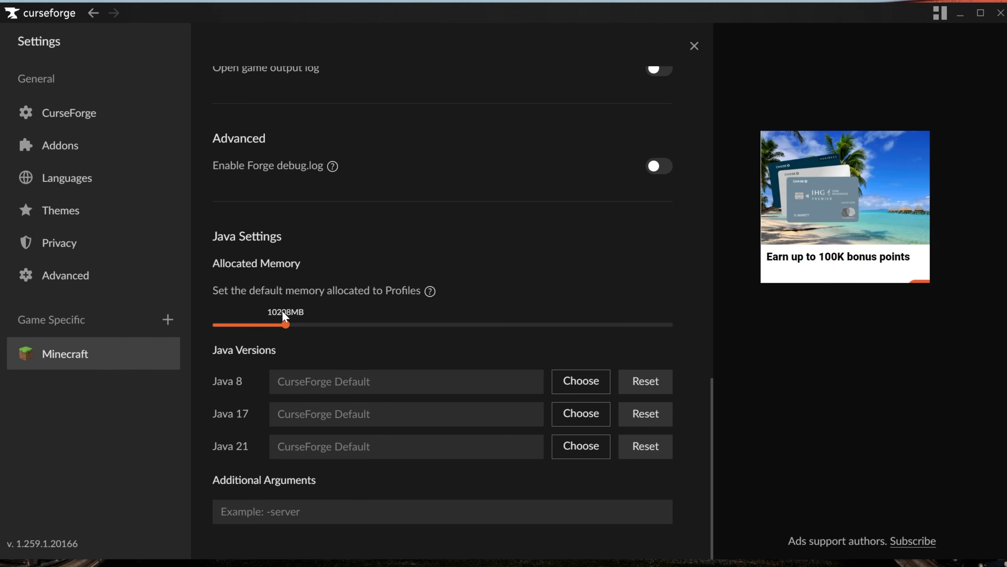
mouse_move(598, 133)
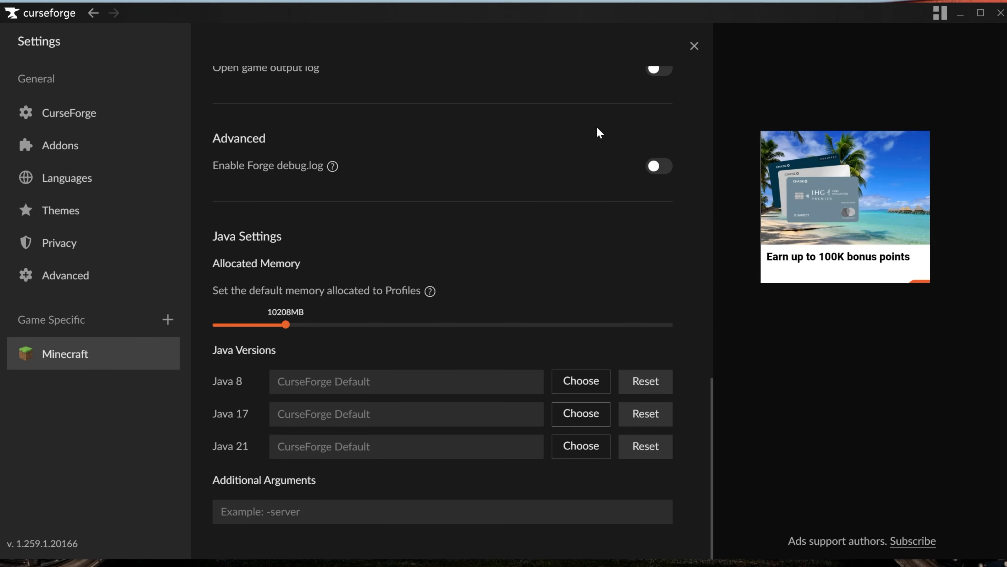
- Leave Settings and play the installed Better MC modpack from My Modpacks
left_click(693, 47)
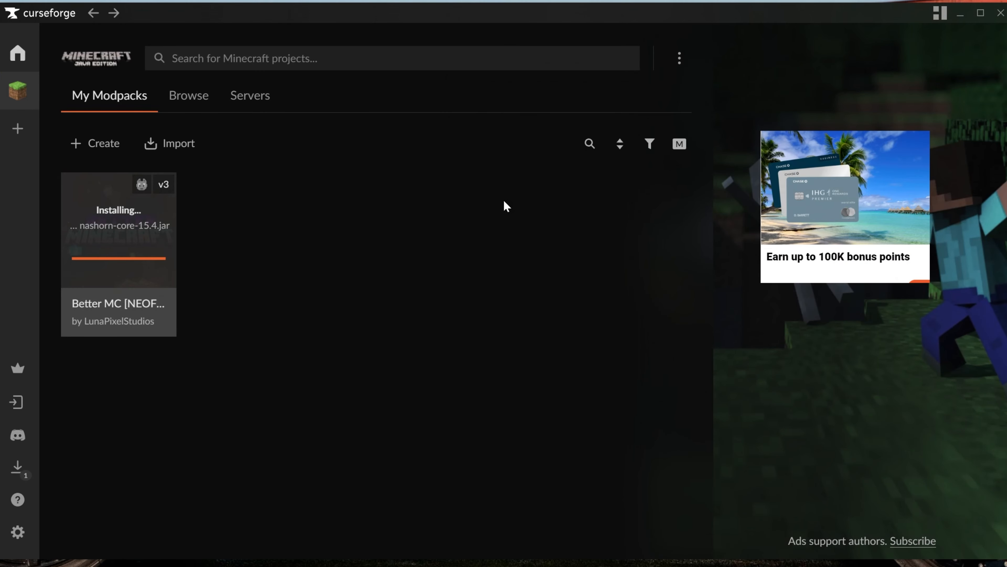
mouse_move(198, 251)
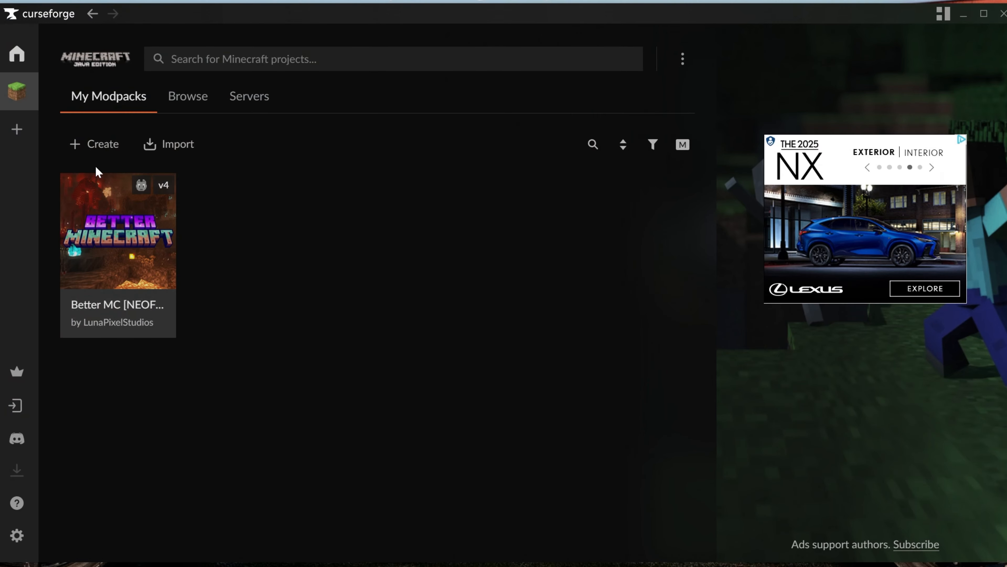
left_click(118, 232)
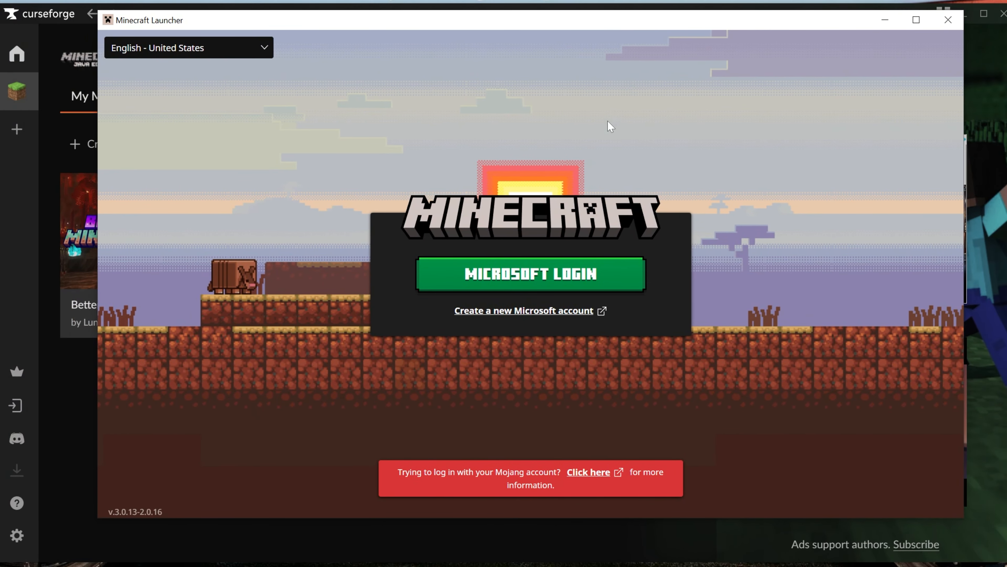
mouse_move(603, 143)
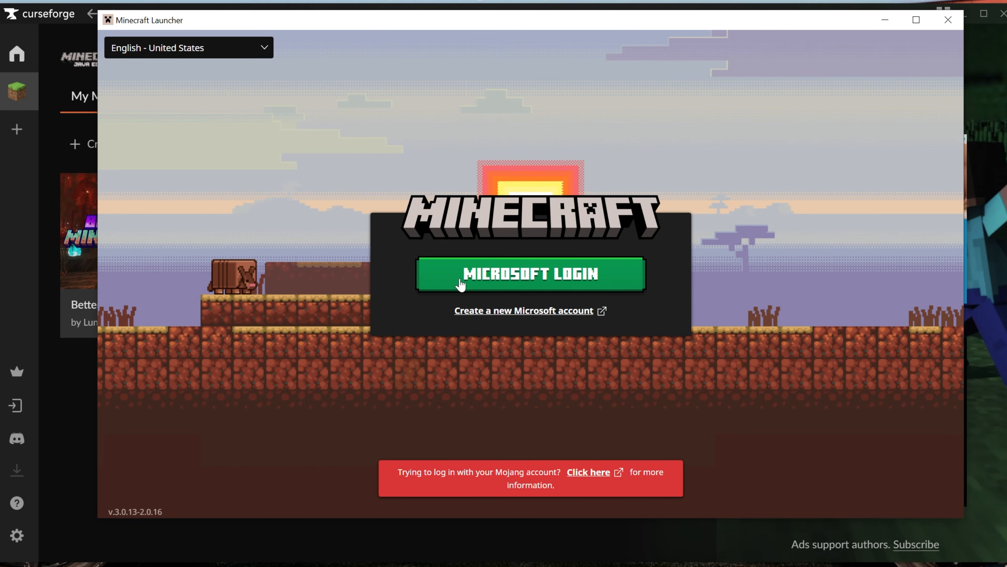
- Sign in to the Minecraft Launcher with a Microsoft account
left_click(530, 274)
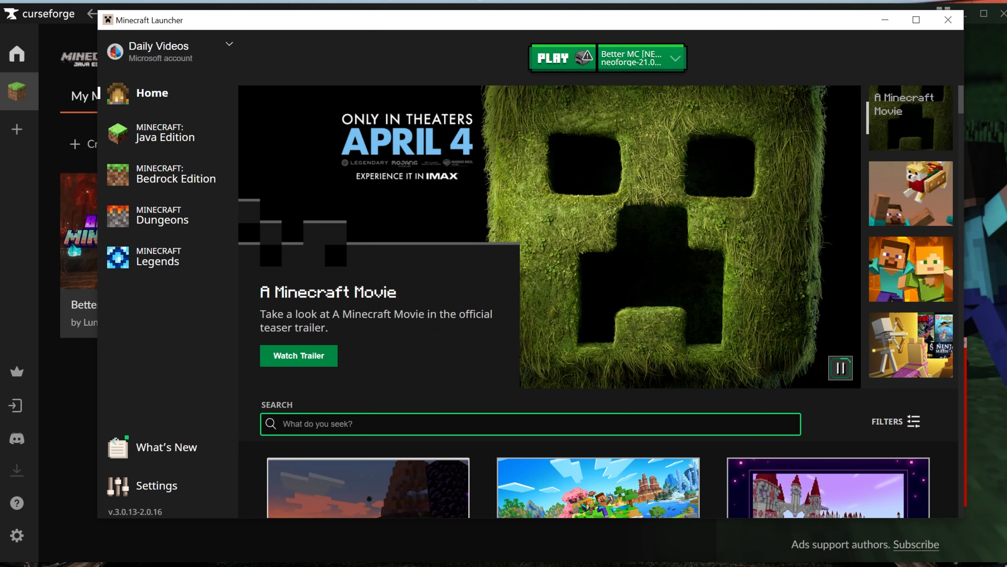
mouse_move(627, 254)
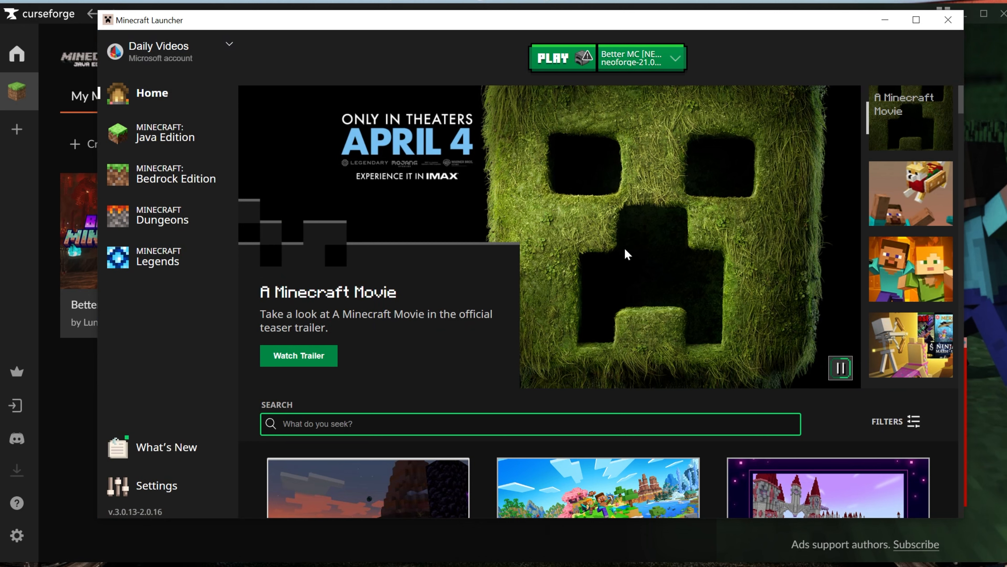
- Launch Minecraft Java Edition with the Better MC [NEOFORGE] - BMC5 installation selected
left_click(166, 131)
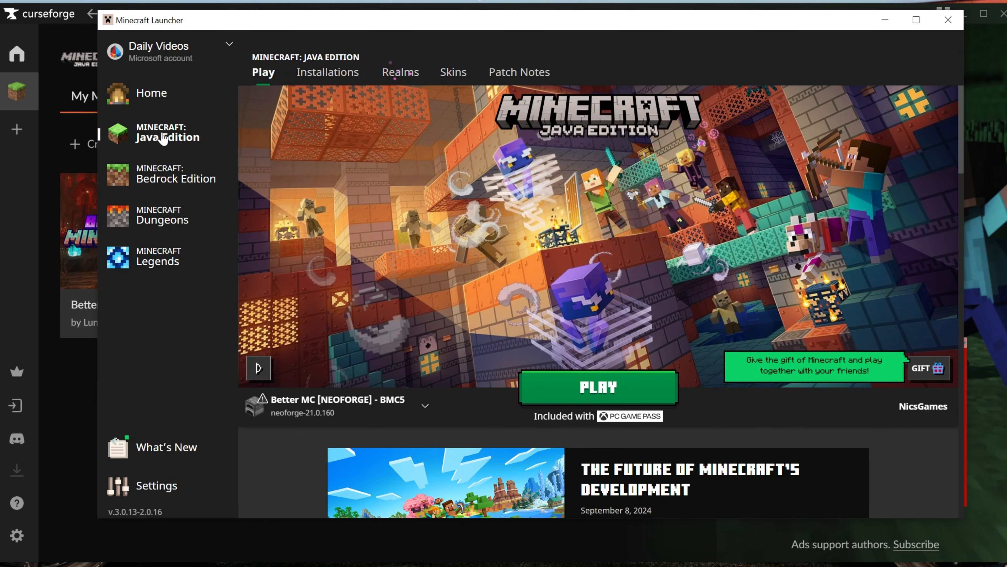
left_click(424, 404)
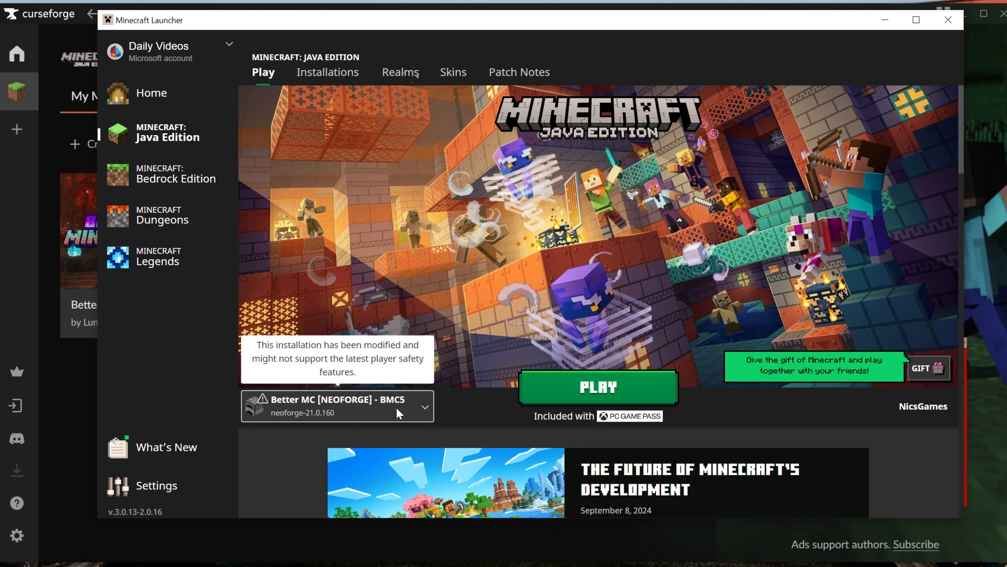
left_click(597, 386)
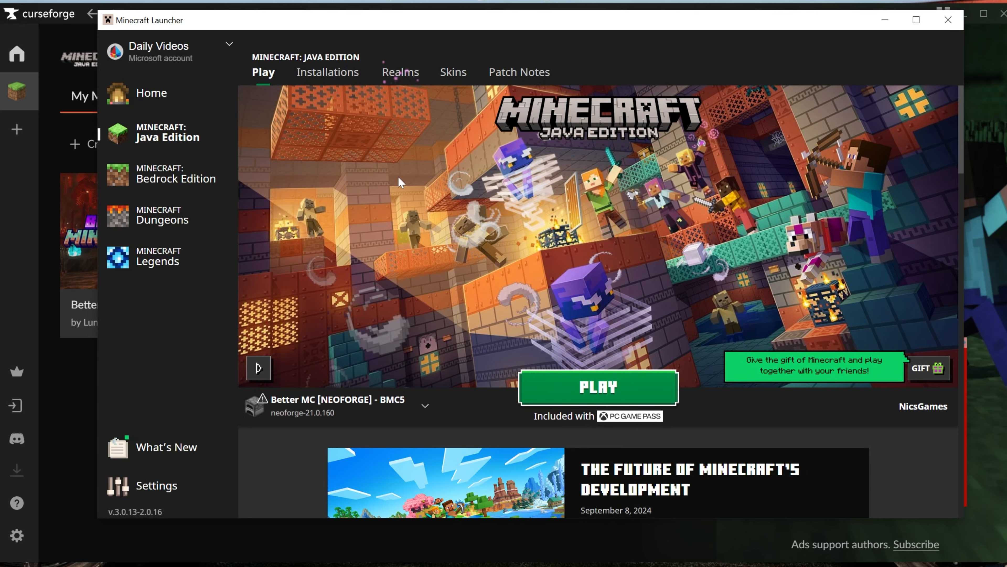
left_click(597, 387)
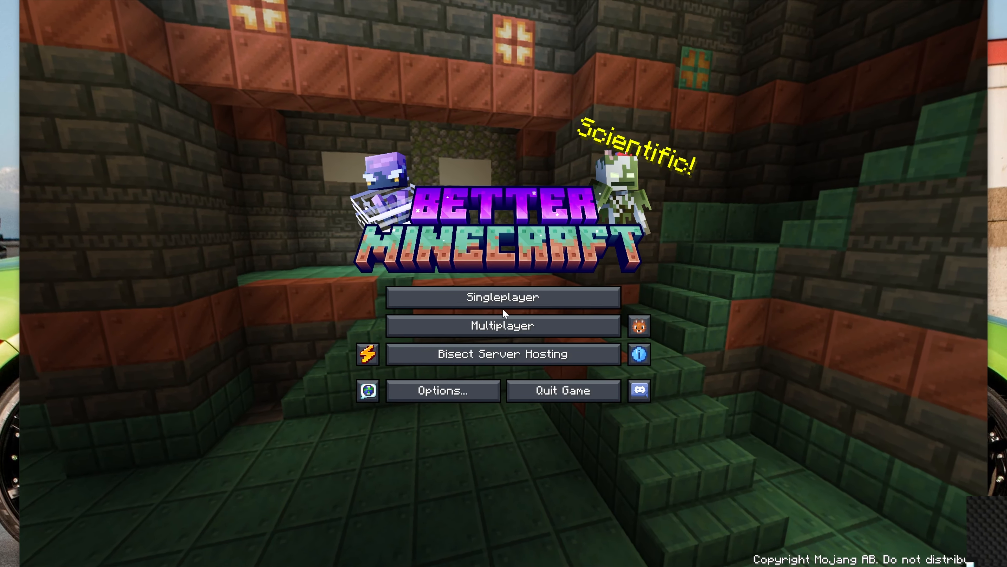
- Enter a singleplayer world from the Better Minecraft title screen
left_click(503, 297)
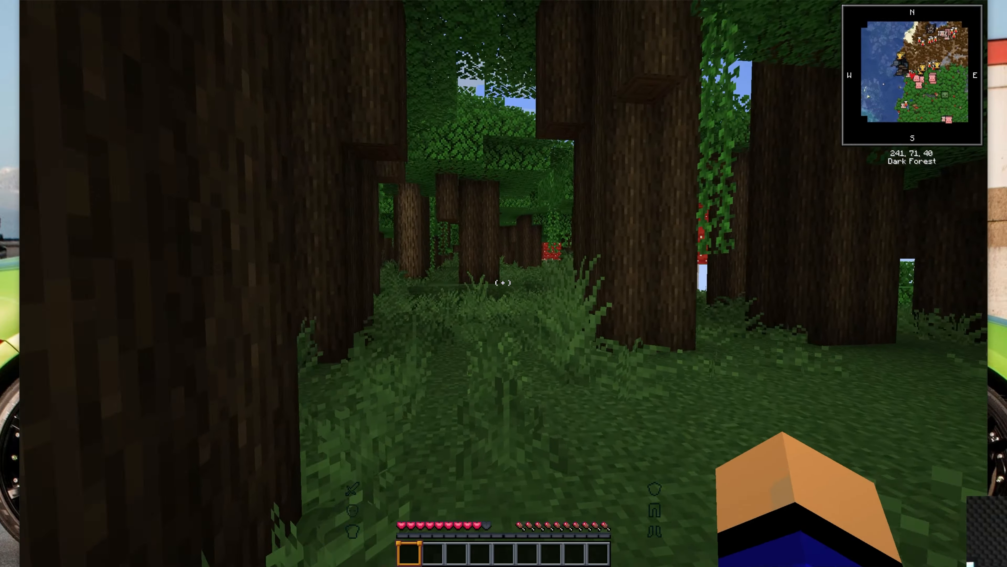
- Walk forward through the Dark Forest biome between the trees
key("w")
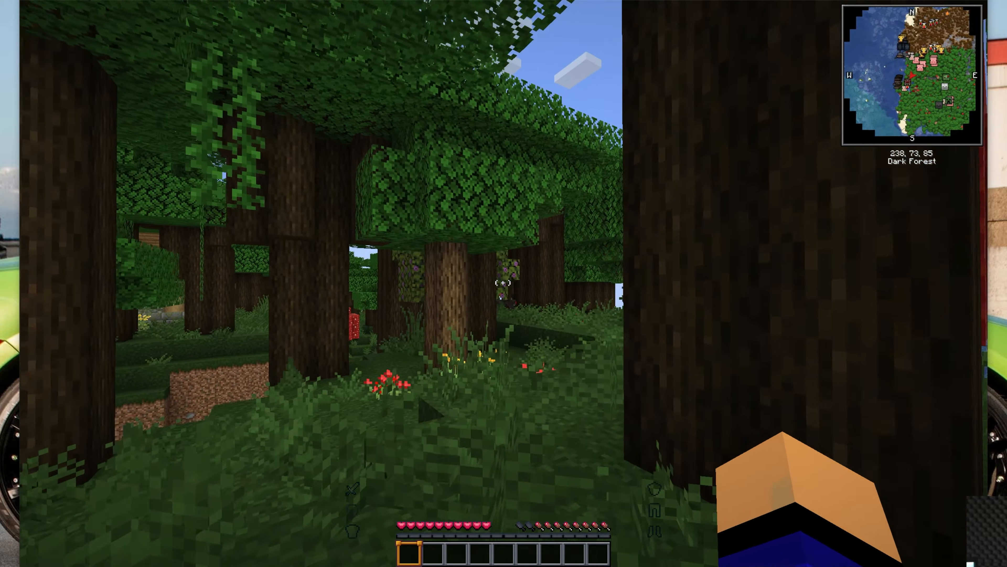
key("w")
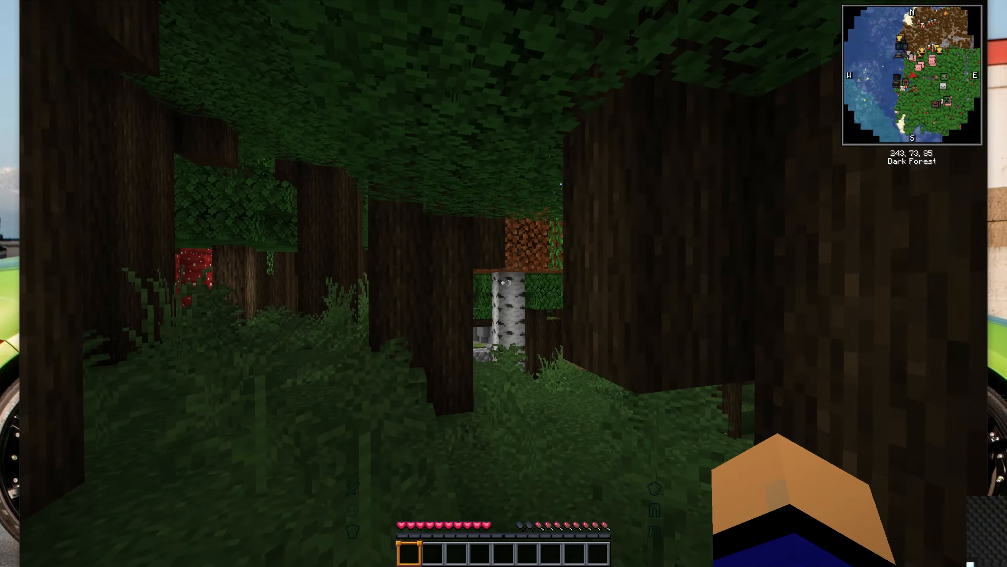